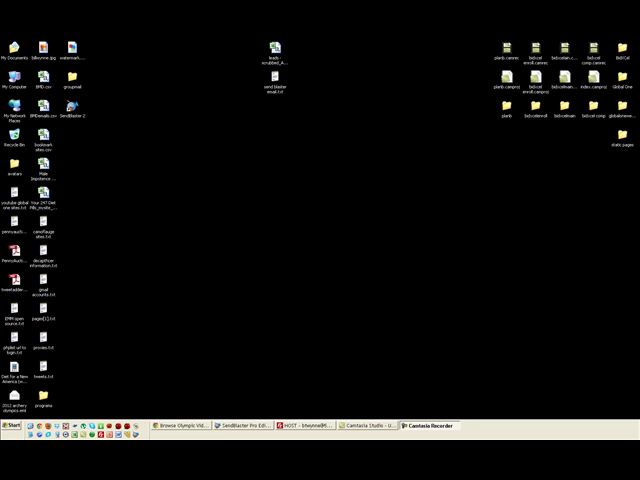
Step: View the scrubbed leads CSV in Excel, then return to the desktop
{"action": "left_click", "coordinate": [272, 50]}
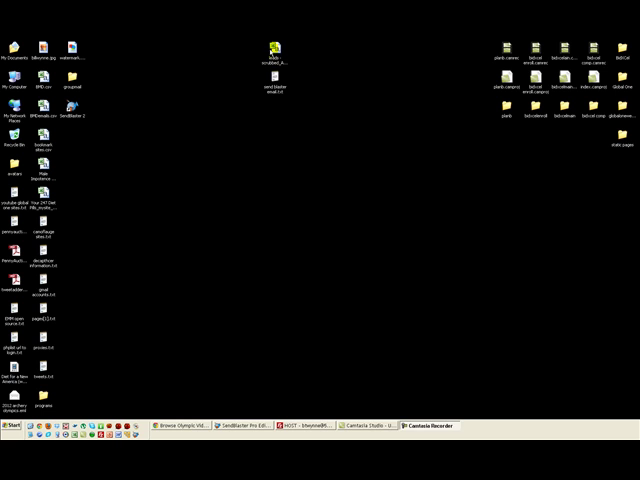
{"action": "left_click", "coordinate": [276, 52]}
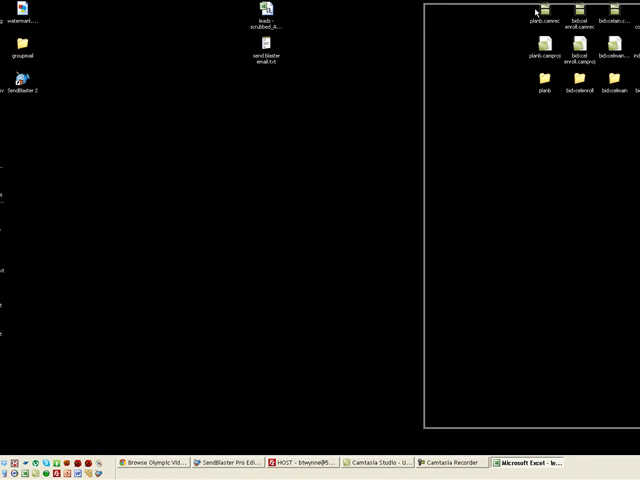
{"action": "left_click", "coordinate": [536, 464]}
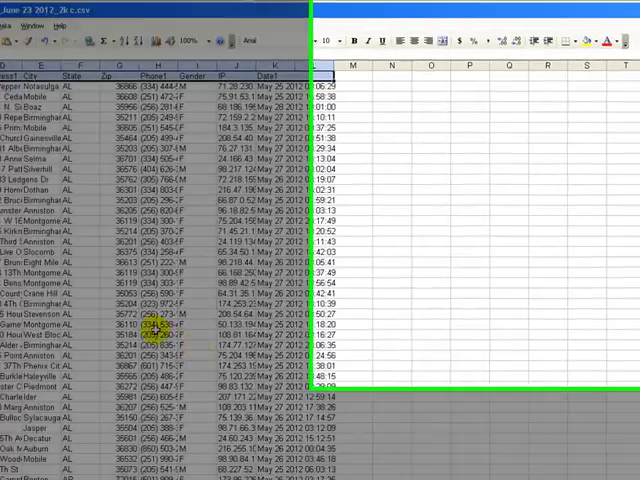
{"action": "left_click", "coordinate": [600, 12]}
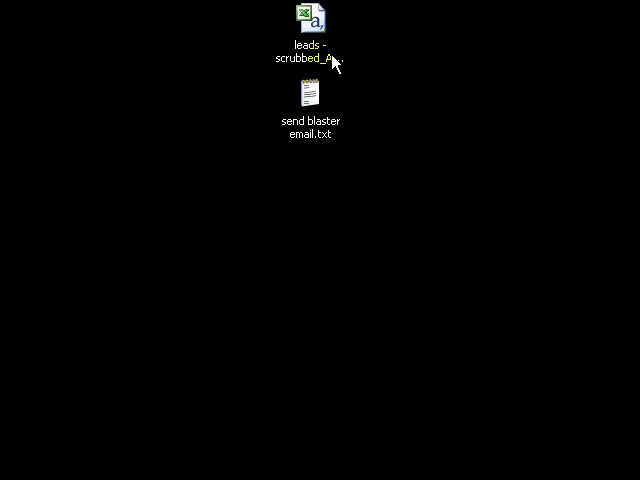
{"action": "mouse_move", "coordinate": [324, 136]}
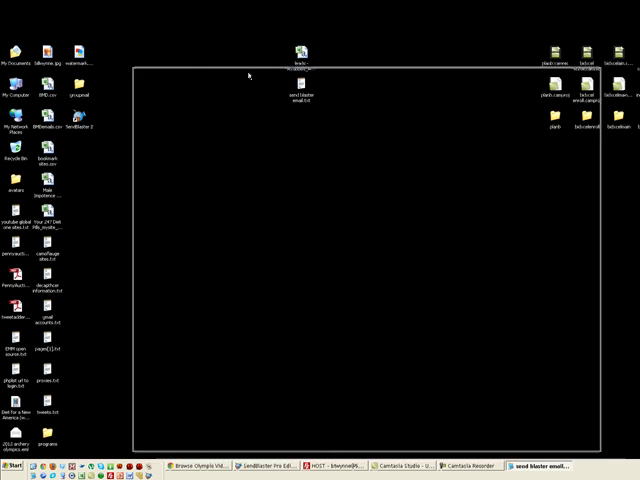
Step: Launch SendBlaster Pro from its desktop icon
{"action": "double_click", "coordinate": [300, 92]}
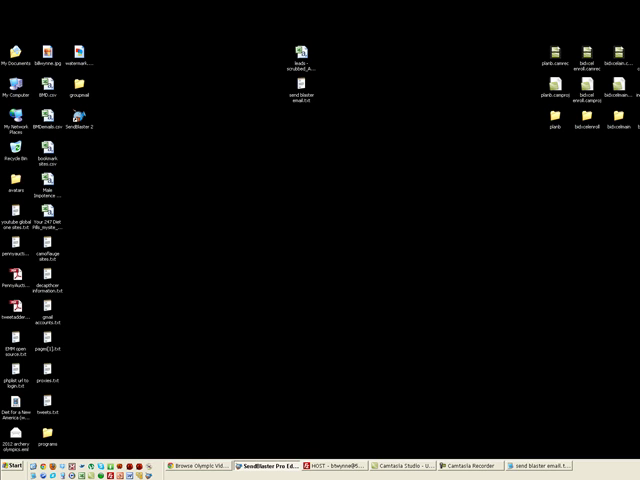
{"action": "left_click", "coordinate": [72, 122]}
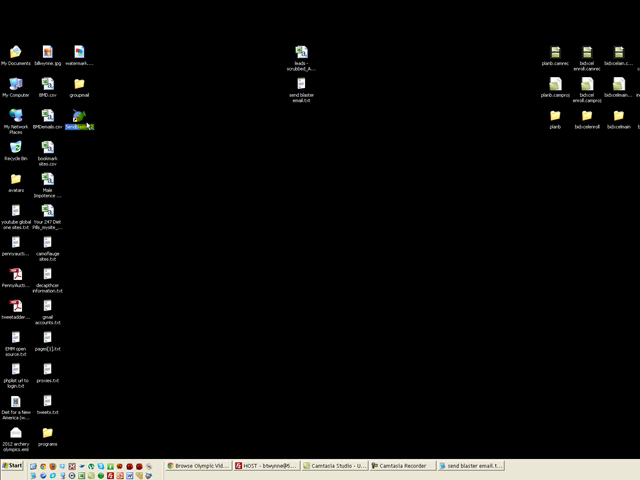
{"action": "double_click", "coordinate": [80, 120]}
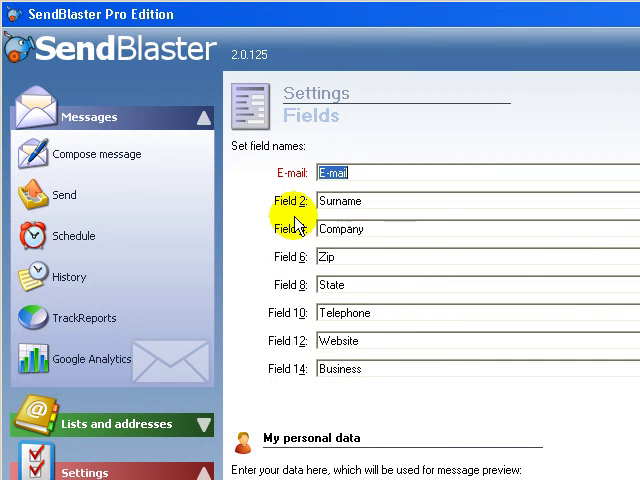
{"action": "mouse_move", "coordinate": [578, 312]}
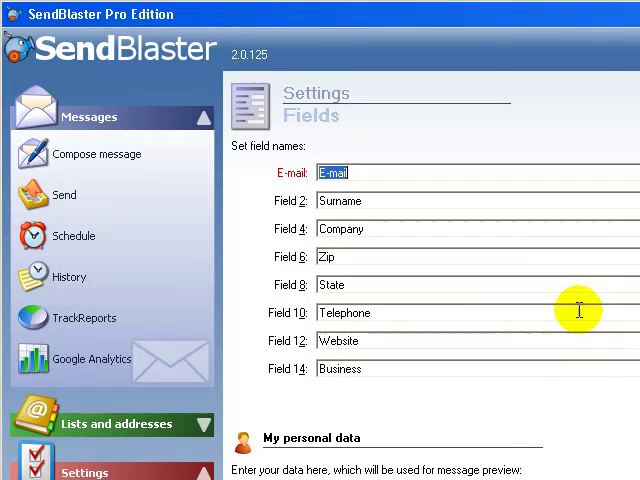
{"action": "mouse_move", "coordinate": [518, 290]}
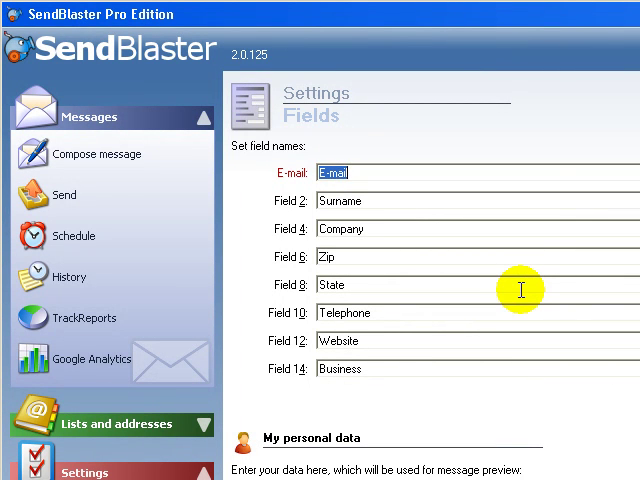
Step: Scroll past the field names and personal data to the Security password settings
{"action": "scroll", "scroll_direction": "down", "scroll_amount": 3}
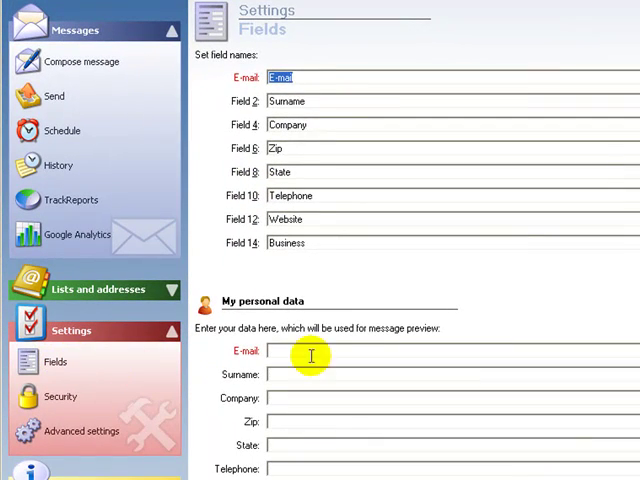
{"action": "mouse_move", "coordinate": [356, 312]}
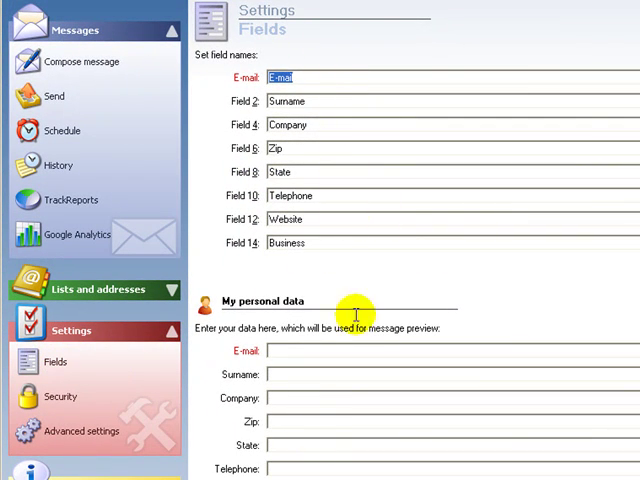
{"action": "left_click", "coordinate": [60, 396]}
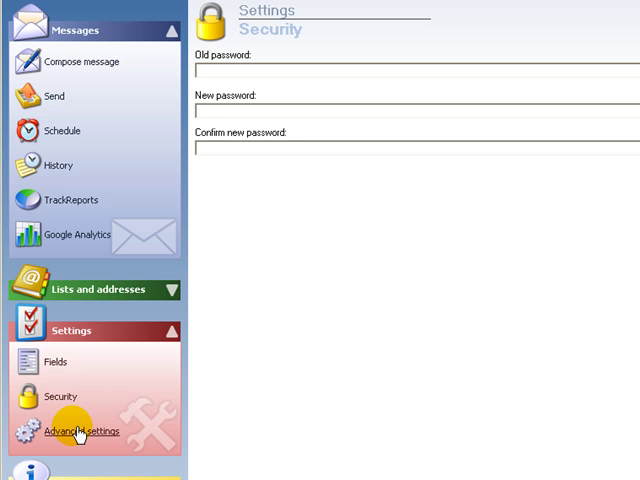
Step: Show the Advanced settings page and scroll through its options
{"action": "left_click", "coordinate": [78, 432]}
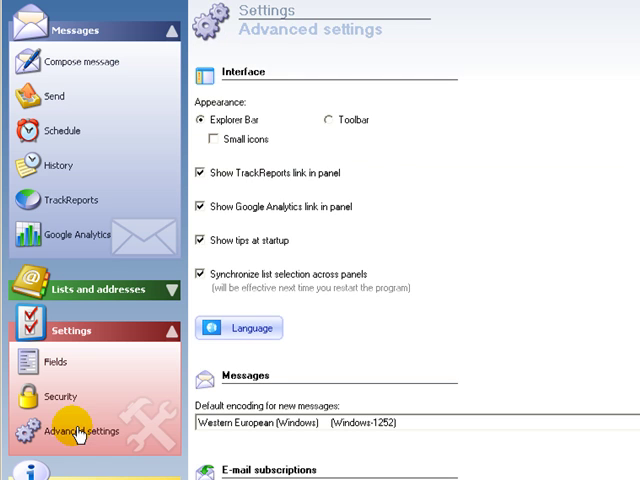
{"action": "mouse_move", "coordinate": [500, 216]}
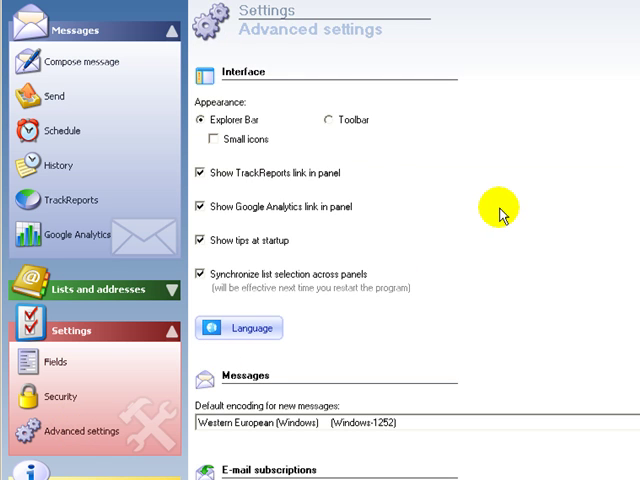
{"action": "mouse_move", "coordinate": [318, 212]}
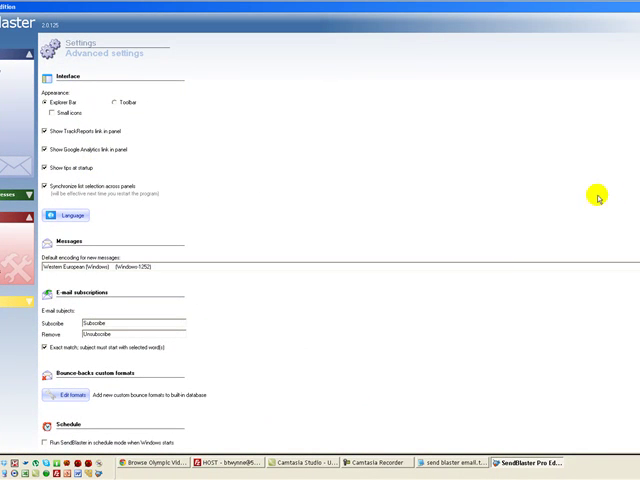
{"action": "mouse_move", "coordinate": [596, 196]}
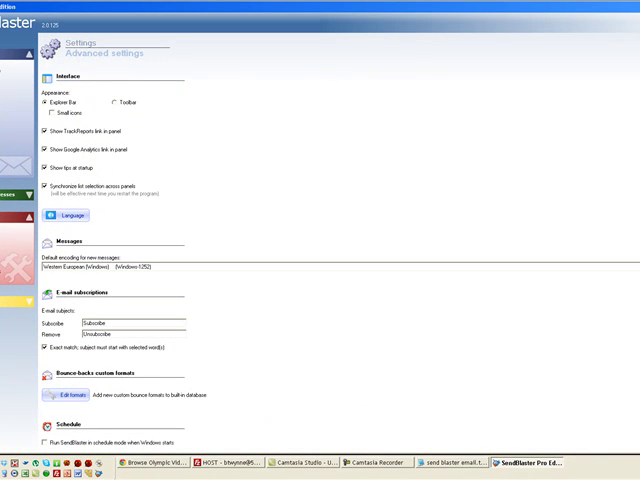
{"action": "scroll", "scroll_direction": "down", "scroll_amount": 3}
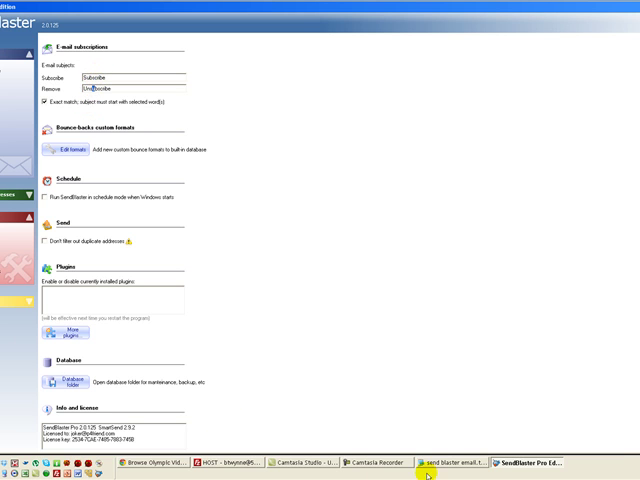
{"action": "left_click", "coordinate": [444, 460]}
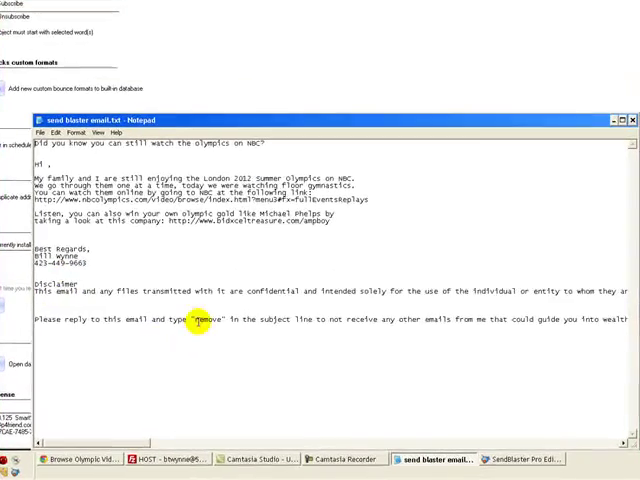
{"action": "double_click", "coordinate": [200, 322]}
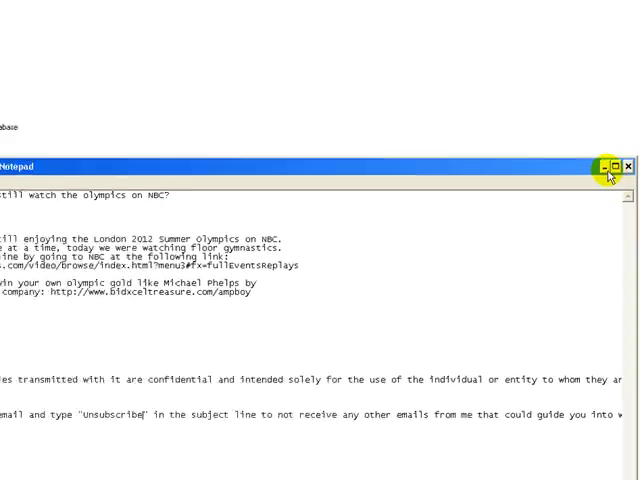
{"action": "left_click", "coordinate": [600, 164]}
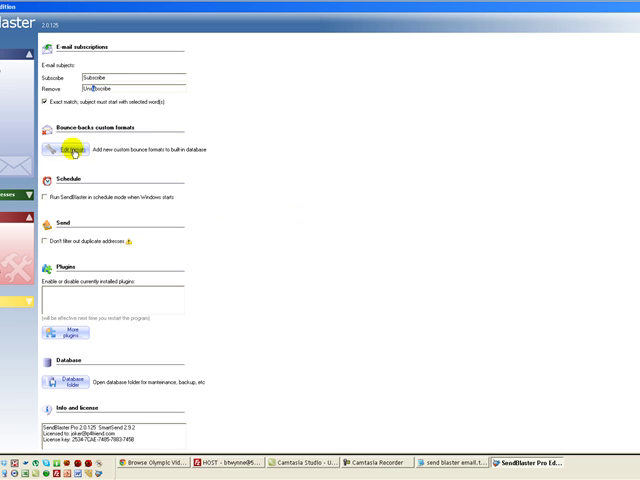
Step: Check the bounce-back custom formats list and close it unchanged
{"action": "left_click", "coordinate": [60, 148]}
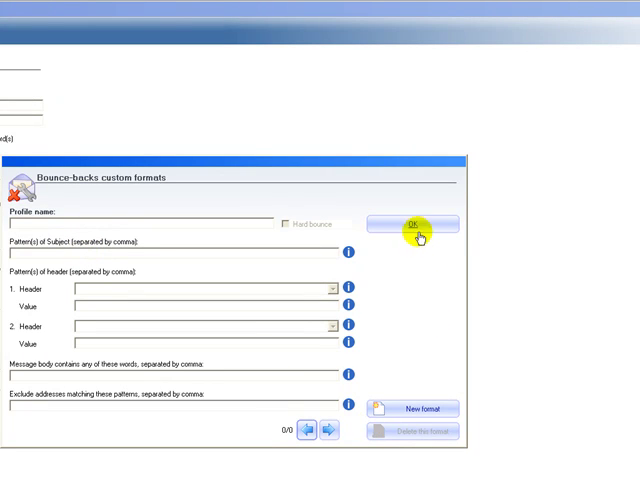
{"action": "left_click", "coordinate": [416, 224]}
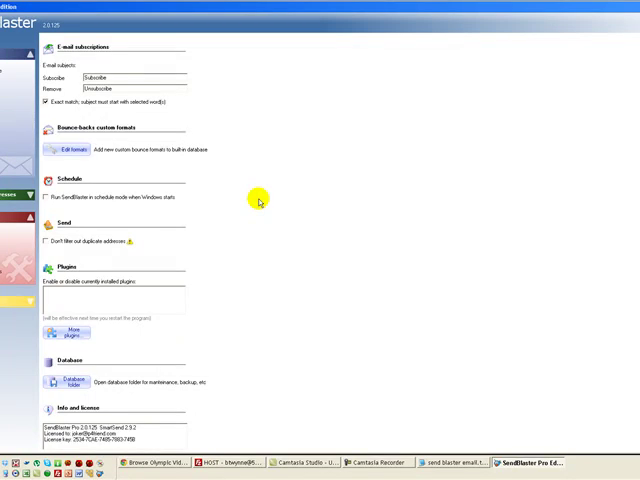
{"action": "scroll", "scroll_direction": "up", "scroll_amount": 3}
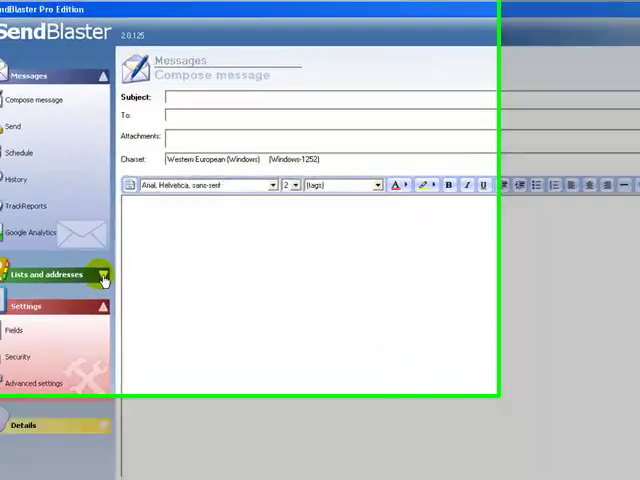
Step: Create a new address list named BidXCel HBA 0812 in Manage lists
{"action": "left_click", "coordinate": [56, 274]}
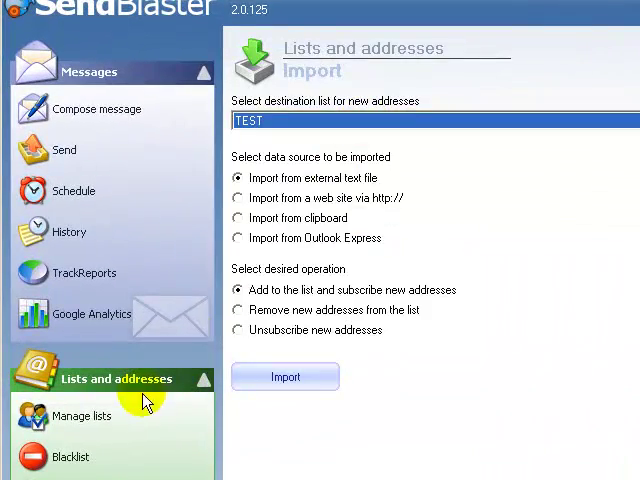
{"action": "left_click", "coordinate": [82, 416]}
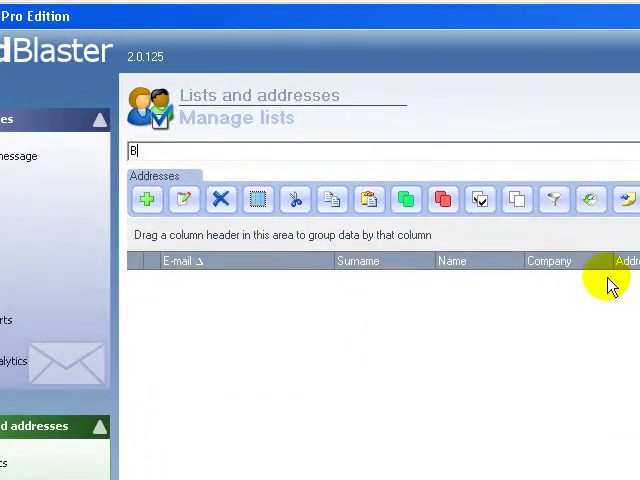
{"action": "type", "text": "idXCel"}
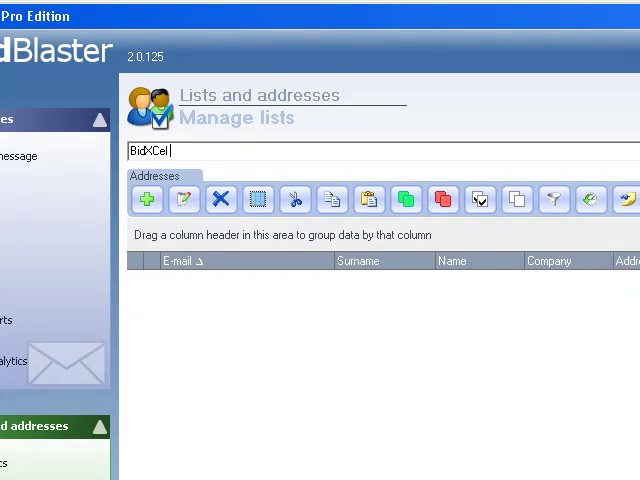
{"action": "type", "text": "HBA"}
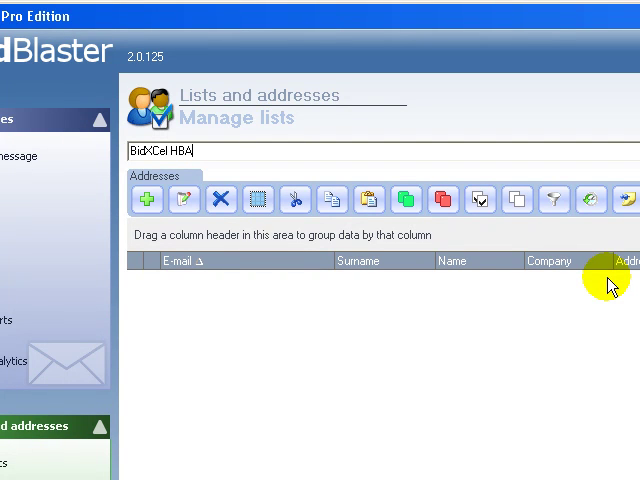
{"action": "type", "text": "08"}
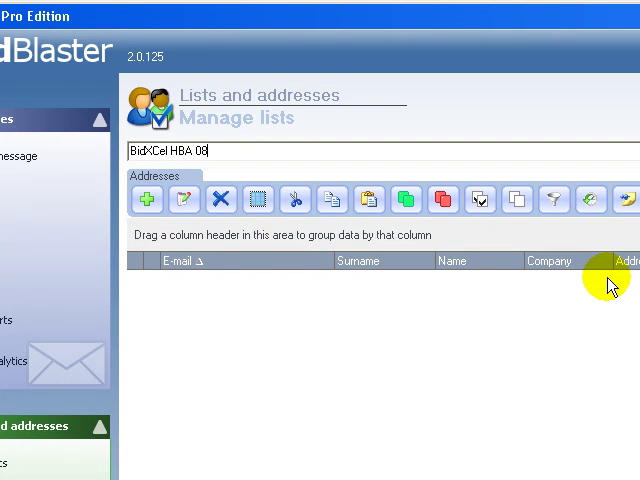
{"action": "type", "text": "12"}
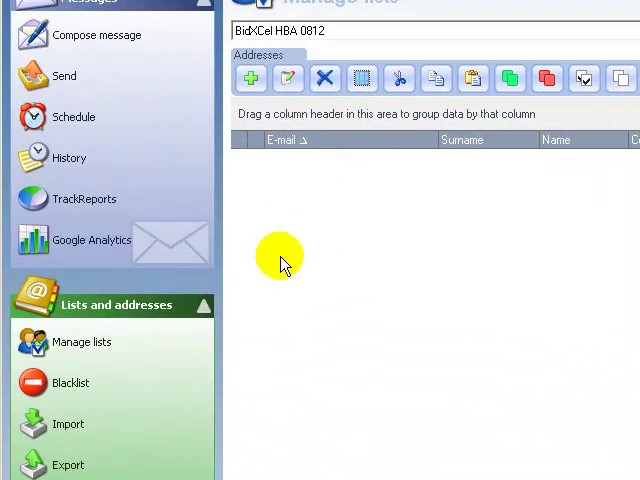
Step: Start an import from an external text file into the BidXCel HBA 0812 list
{"action": "left_click", "coordinate": [68, 424]}
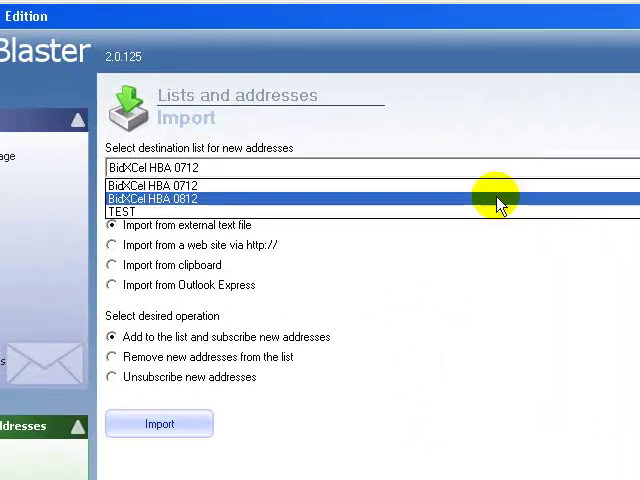
{"action": "left_click", "coordinate": [150, 198]}
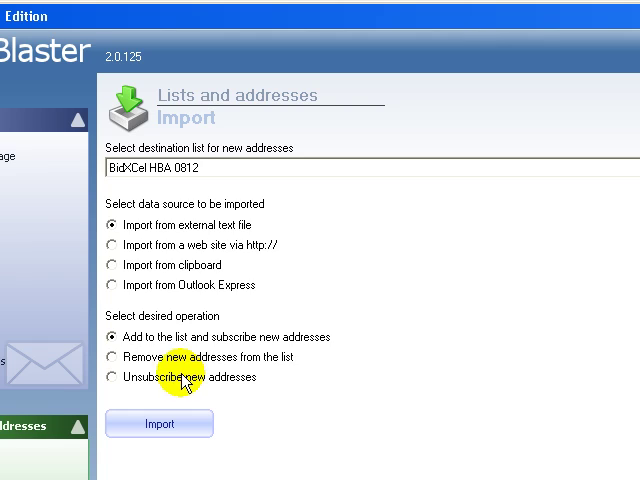
{"action": "left_click", "coordinate": [160, 424]}
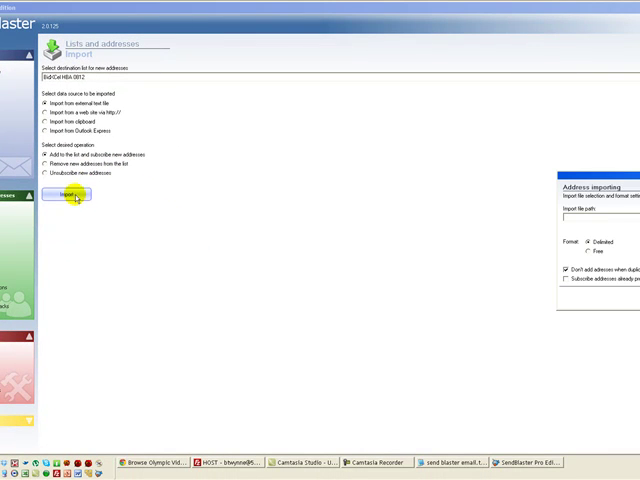
Step: Choose the scrubbed leads CSV as the import source file
{"action": "left_click", "coordinate": [68, 194]}
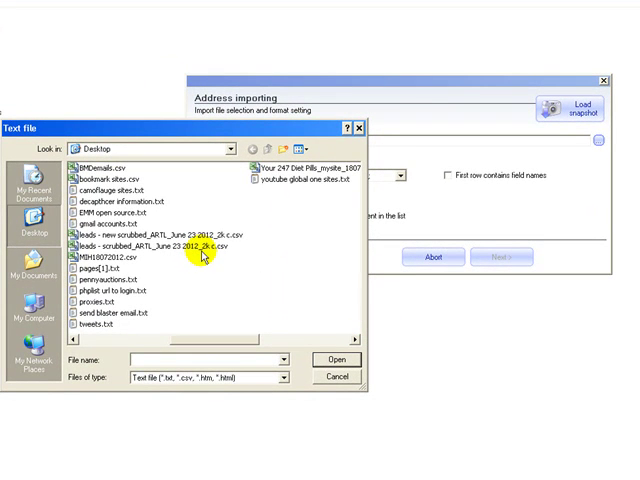
{"action": "mouse_move", "coordinate": [196, 250]}
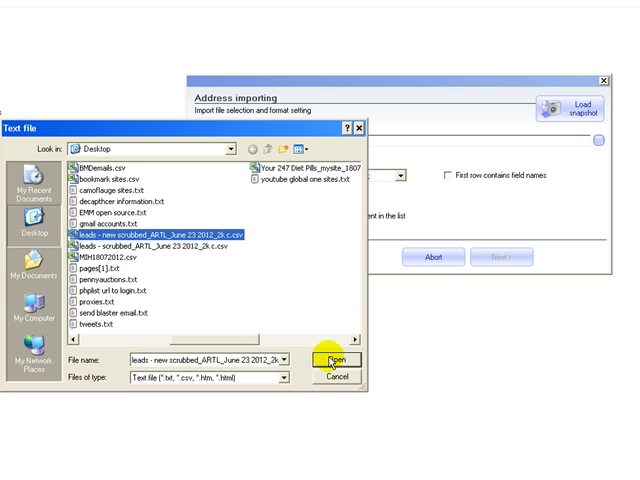
{"action": "left_click", "coordinate": [338, 360]}
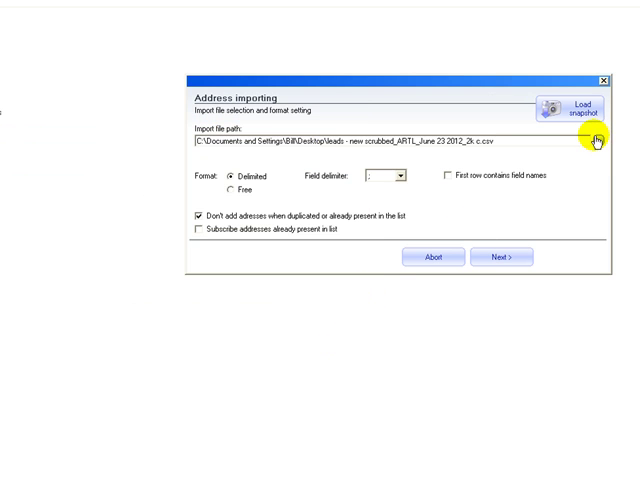
{"action": "left_click", "coordinate": [596, 140]}
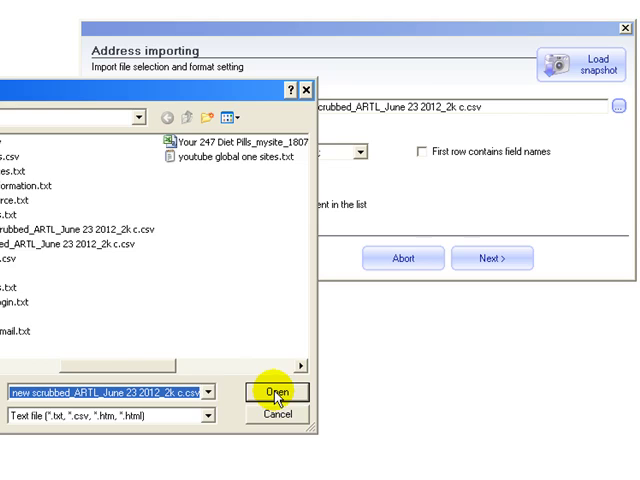
{"action": "left_click", "coordinate": [272, 392]}
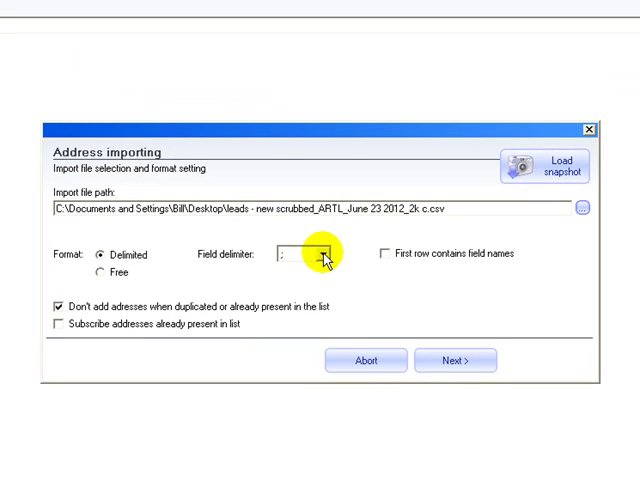
Step: Set the delimiter, treat the first row as field names, and import all 1755 addresses
{"action": "left_click", "coordinate": [322, 254]}
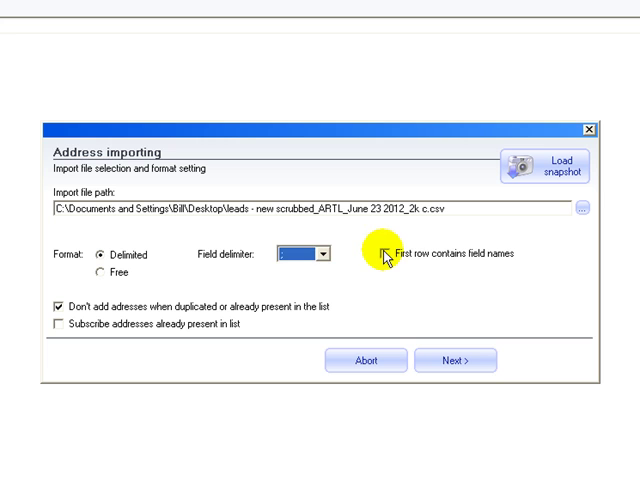
{"action": "left_click", "coordinate": [390, 252]}
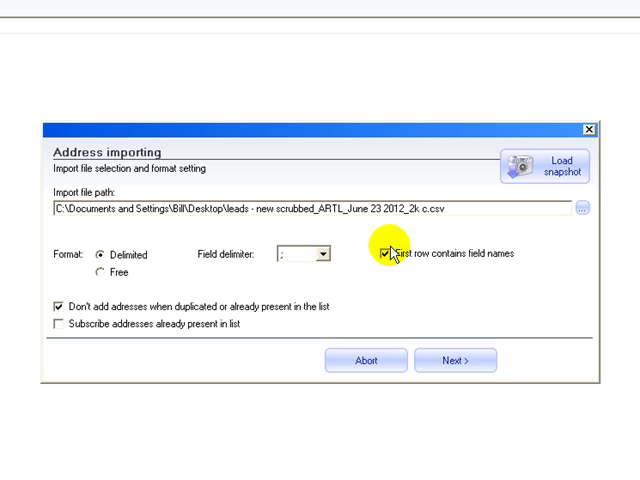
{"action": "mouse_move", "coordinate": [224, 340]}
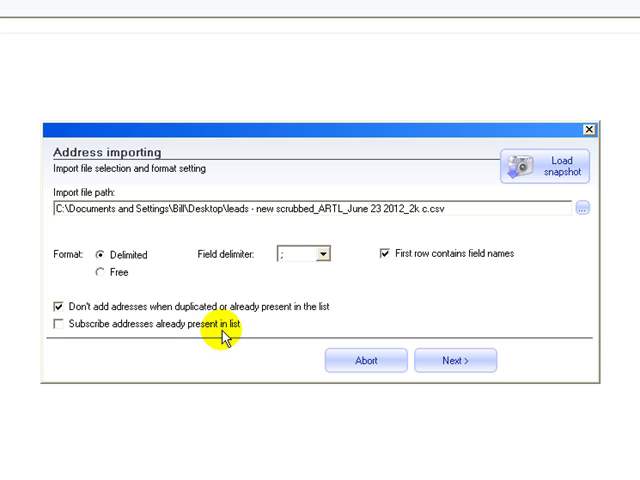
{"action": "mouse_move", "coordinate": [96, 314]}
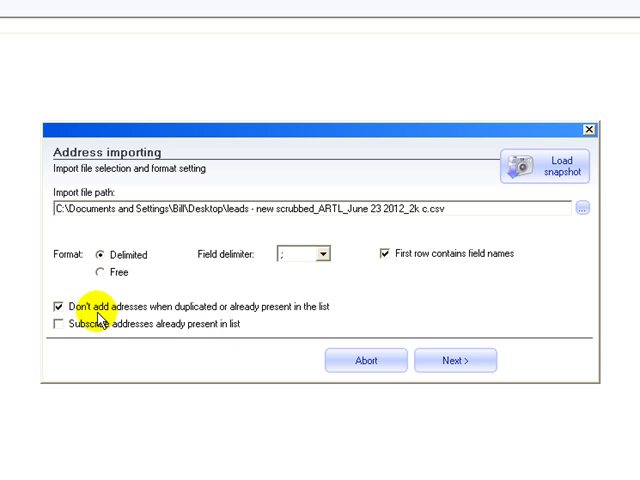
{"action": "left_click", "coordinate": [456, 360]}
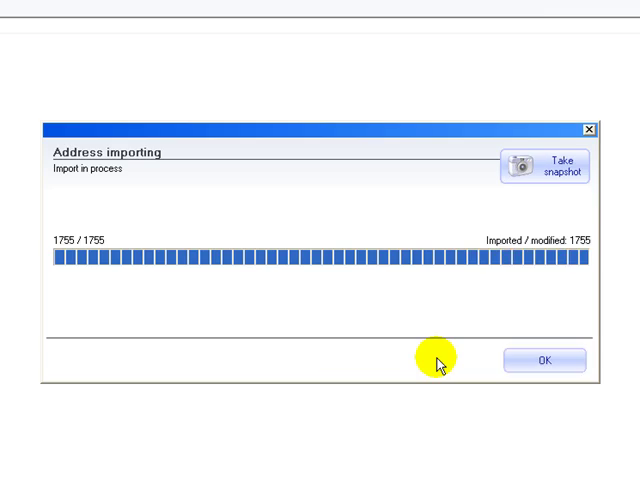
{"action": "left_click", "coordinate": [544, 360]}
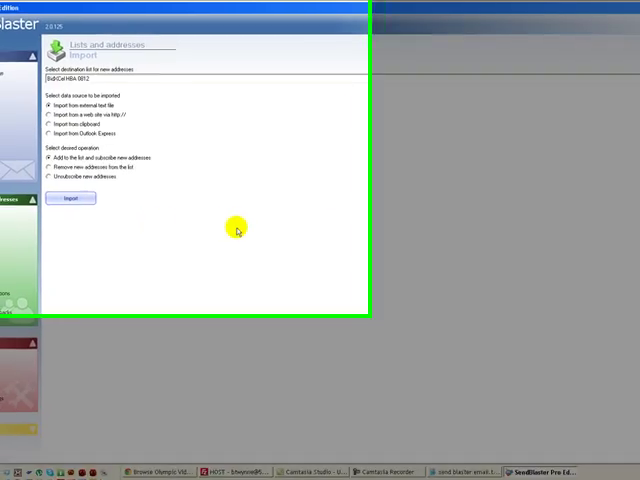
{"action": "left_click", "coordinate": [52, 152]}
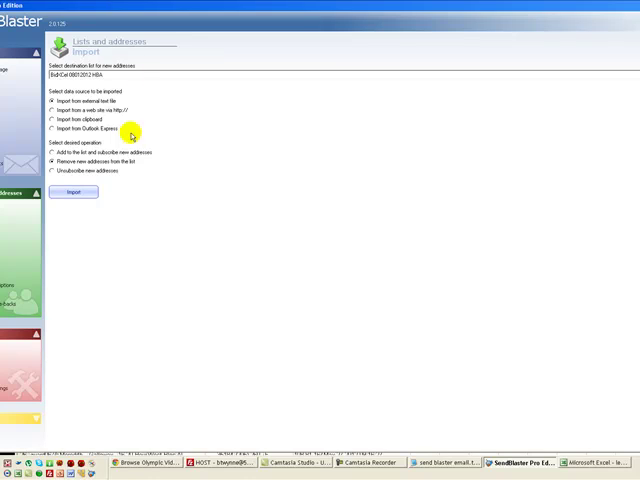
{"action": "mouse_move", "coordinate": [112, 58]}
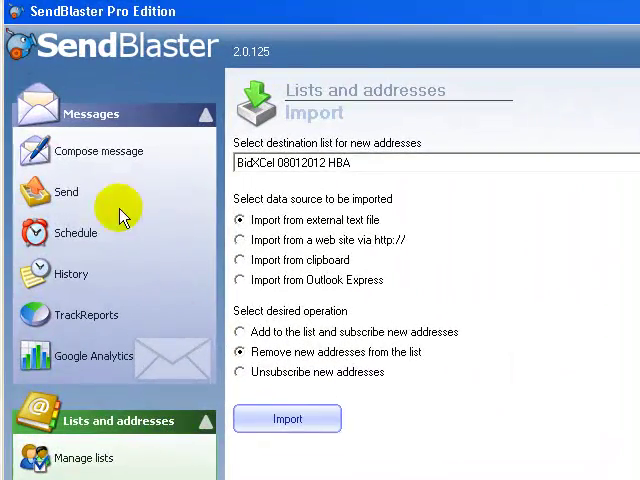
Step: Start a new message and bring up the Notepad email draft for the subject line
{"action": "left_click", "coordinate": [98, 152]}
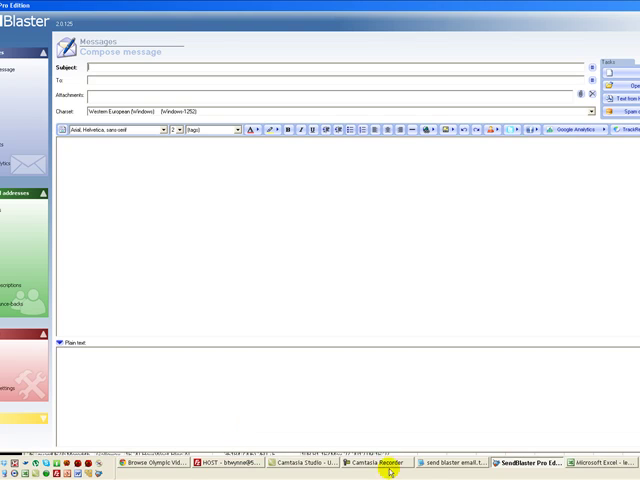
{"action": "left_click", "coordinate": [446, 466]}
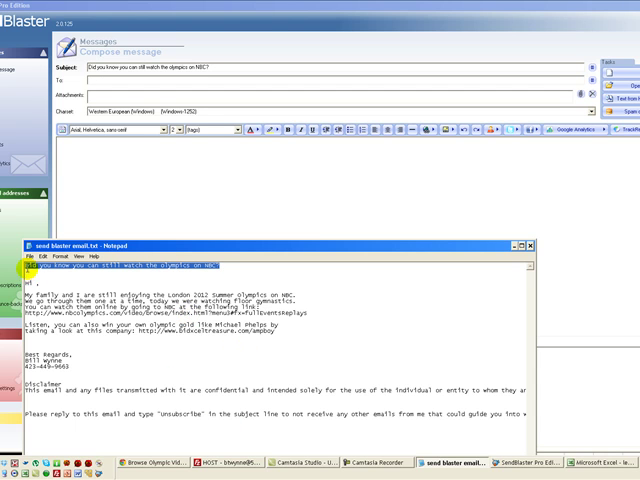
Step: Paste the Olympics email into the HTML body and generate the plain-text version from it
{"action": "key", "text": "ctrl+a"}
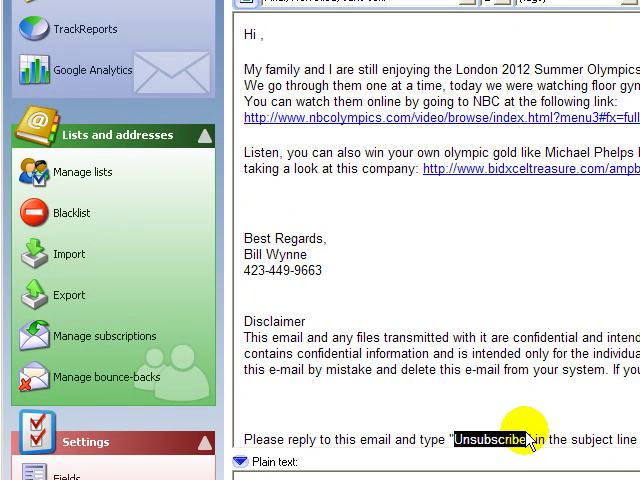
{"action": "mouse_move", "coordinate": [510, 456]}
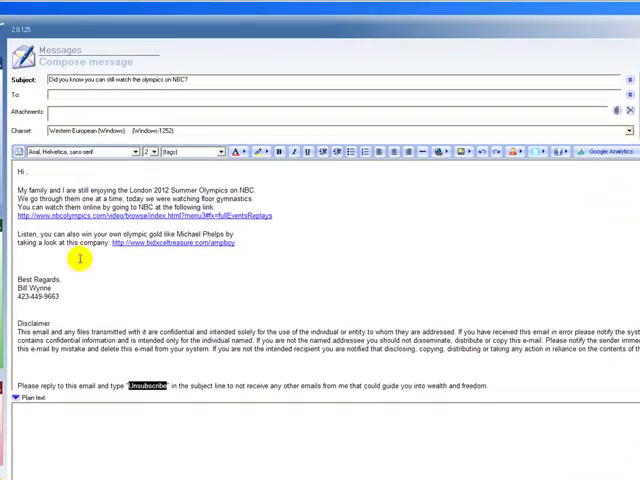
{"action": "key", "text": "ctrl+a"}
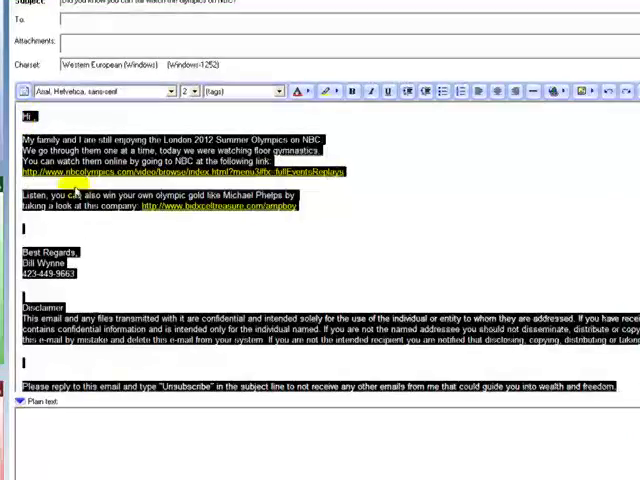
{"action": "left_click", "coordinate": [22, 398]}
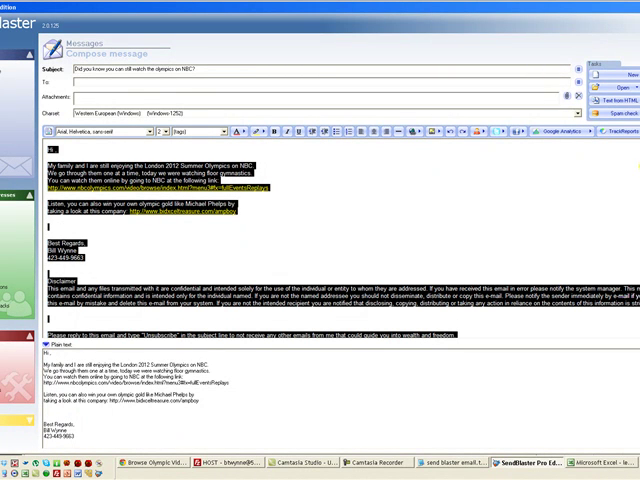
{"action": "mouse_move", "coordinate": [218, 242]}
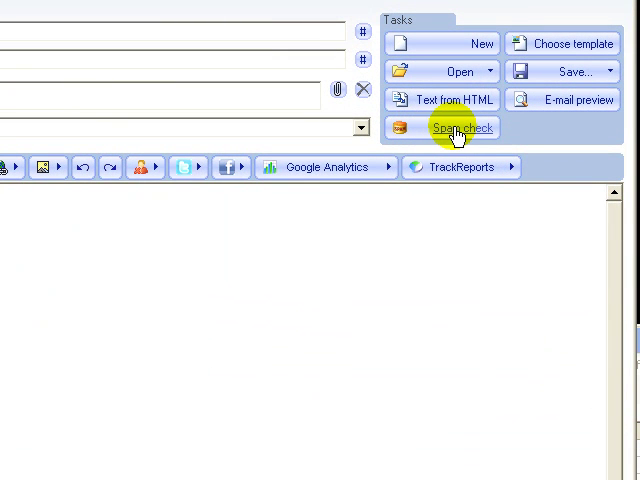
Step: Run a spam score check, close the result, and start a test line above 'Best Regards'
{"action": "left_click", "coordinate": [458, 128]}
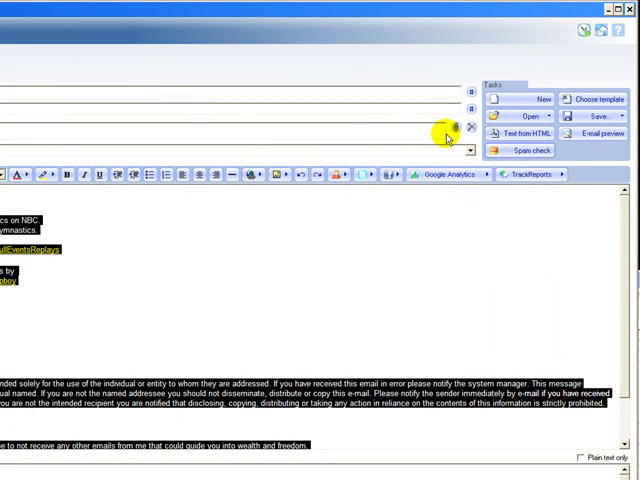
{"action": "left_click", "coordinate": [524, 152]}
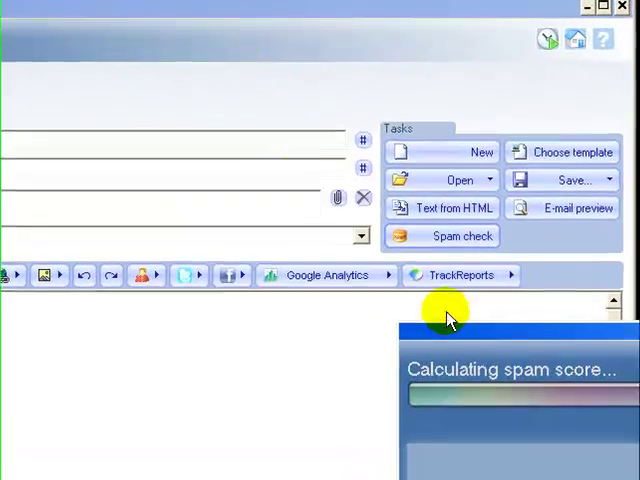
{"action": "left_click", "coordinate": [452, 236]}
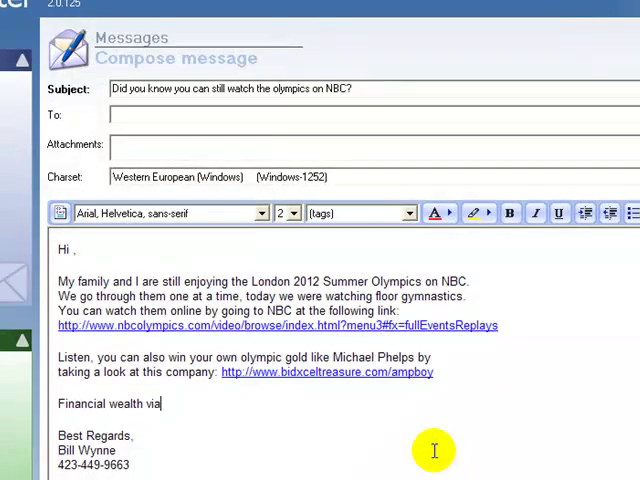
Step: Complete the line 'Financial wealth viagra casino gambling online', re-check the spam score (2.4), then select that line
{"action": "type", "text": "gra"}
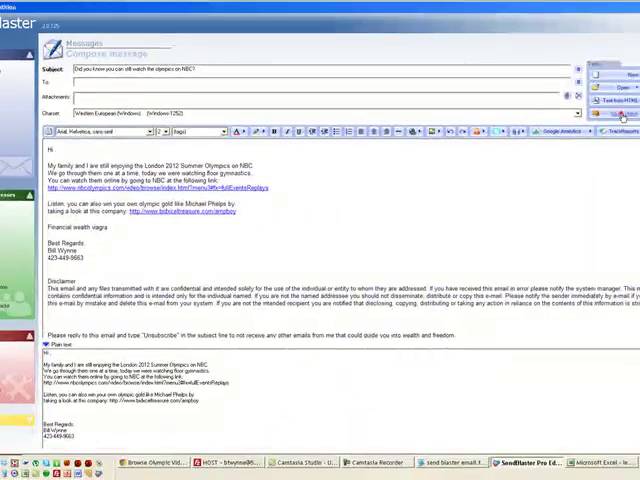
{"action": "left_click", "coordinate": [570, 90]}
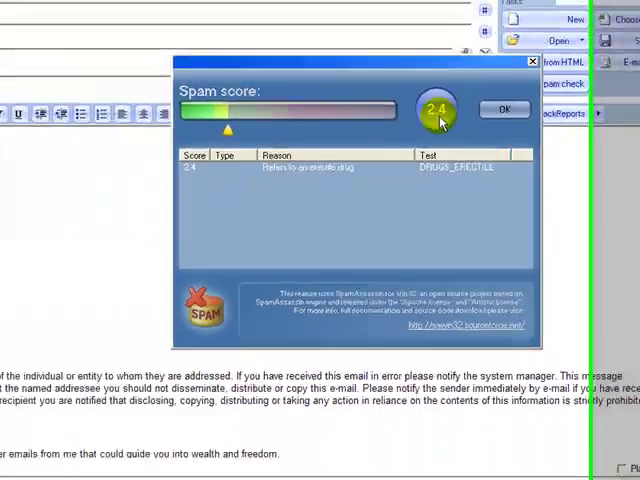
{"action": "left_click", "coordinate": [504, 108]}
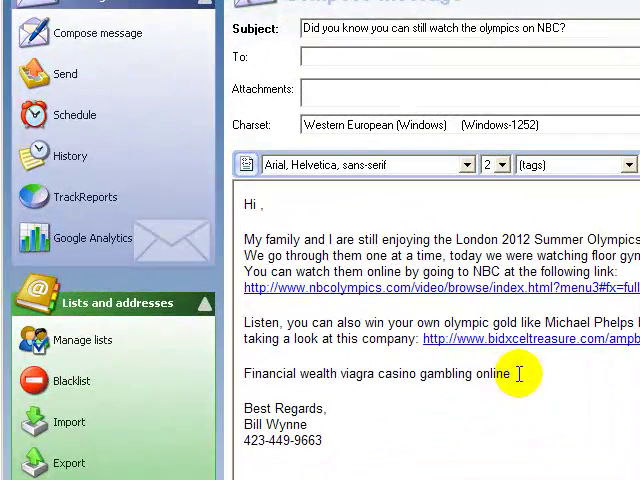
{"action": "triple_click", "coordinate": [376, 374]}
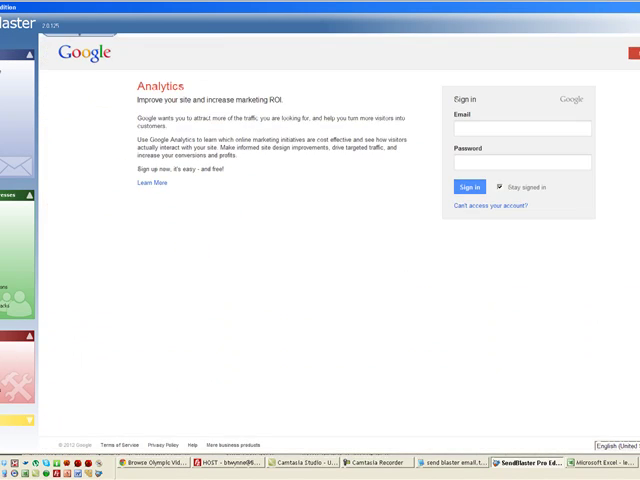
{"action": "left_click", "coordinate": [516, 132]}
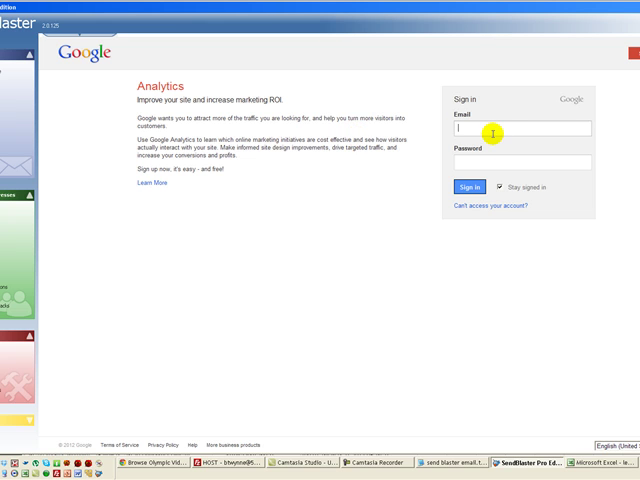
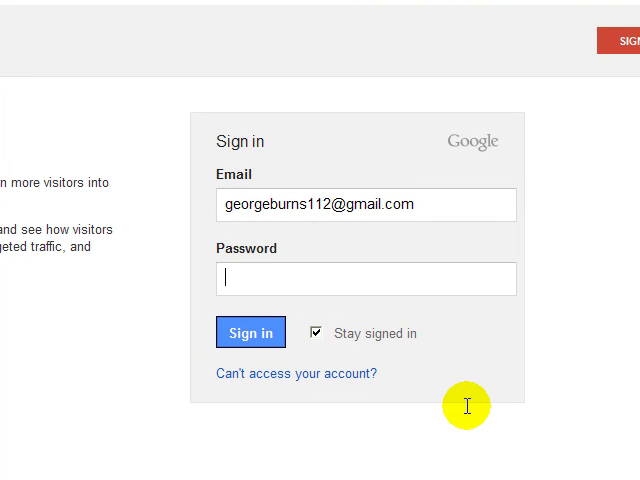
{"action": "type", "text": "password"}
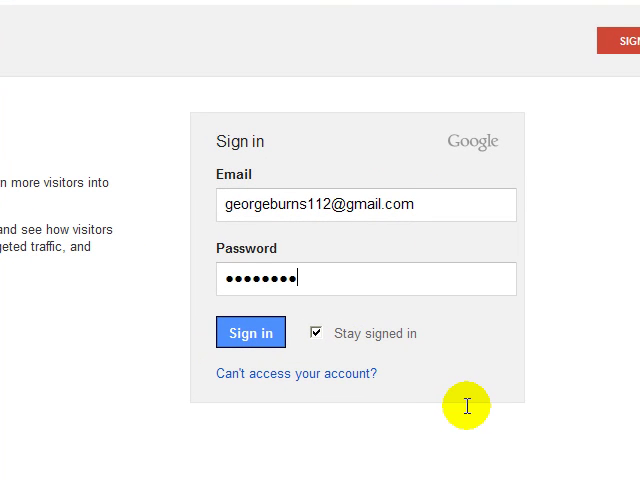
{"action": "left_click", "coordinate": [252, 332]}
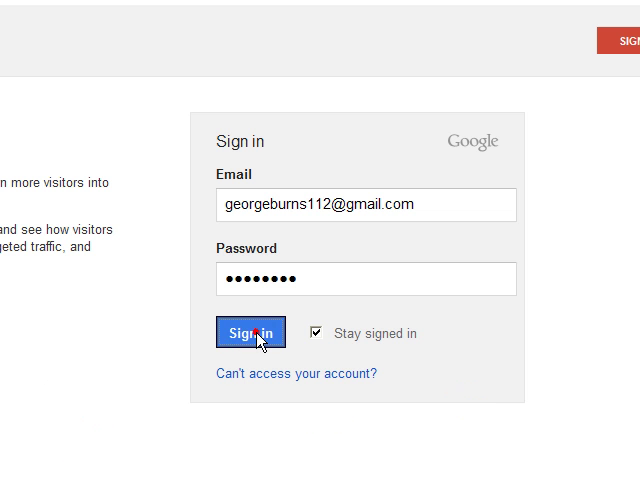
{"action": "left_click", "coordinate": [256, 332]}
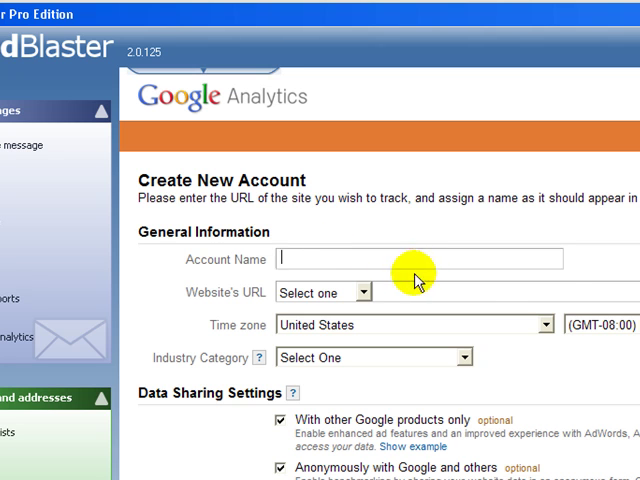
{"action": "mouse_move", "coordinate": [564, 300]}
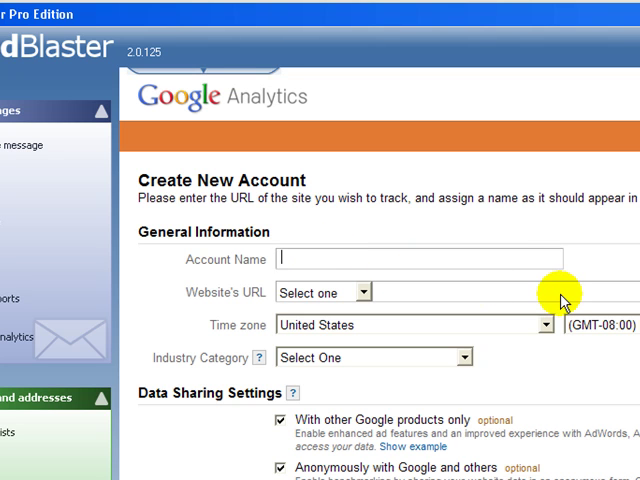
{"action": "type", "text": "BidXcel"}
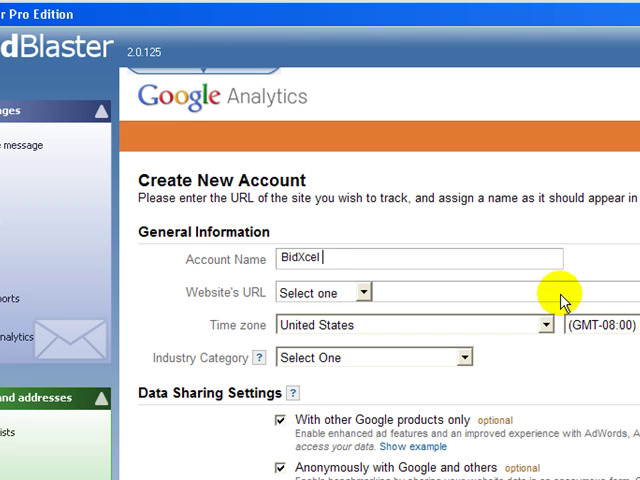
{"action": "type", "text": "08012012 H"}
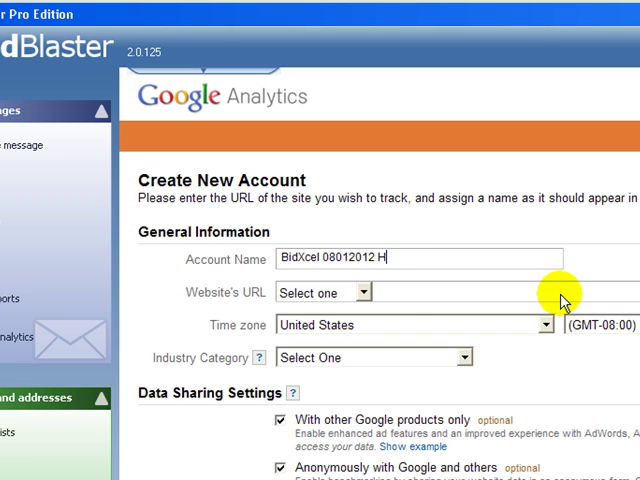
{"action": "type", "text": "BA"}
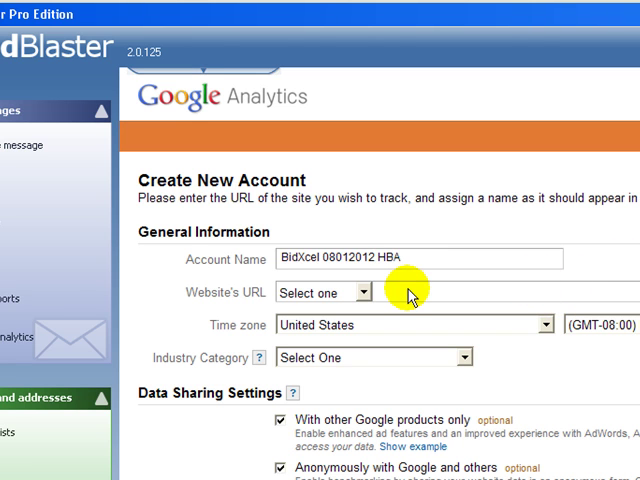
{"action": "type", "text": "Email"}
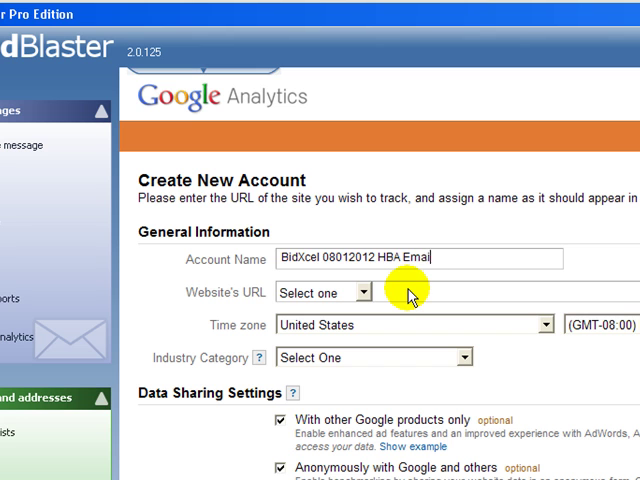
{"action": "left_click", "coordinate": [356, 292]}
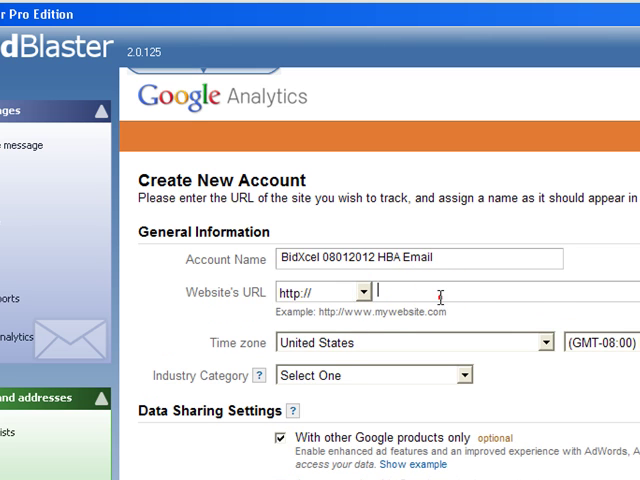
{"action": "type", "text": "http://www"}
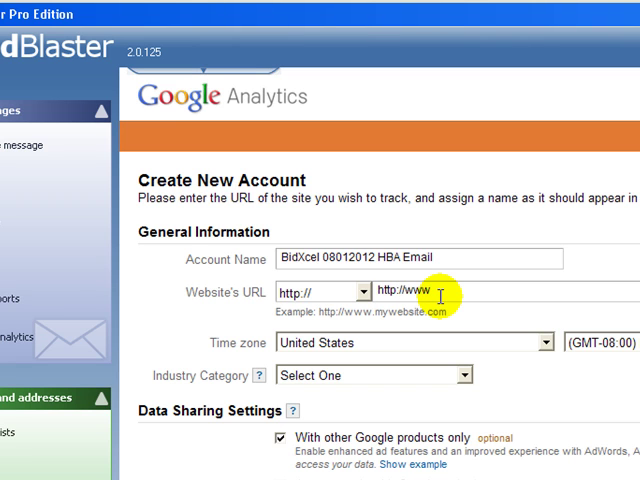
{"action": "type", "text": ".bidxcel"}
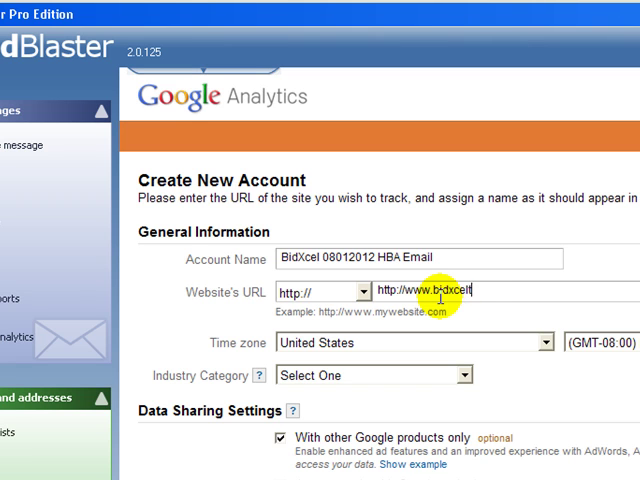
{"action": "type", "text": "reasire."}
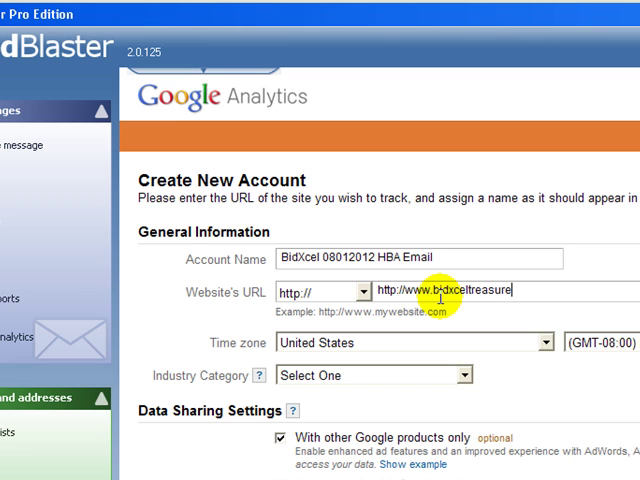
{"action": "type", "text": ".com/a"}
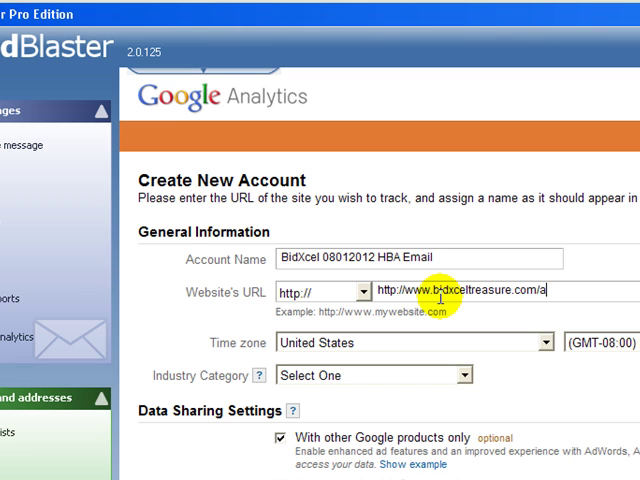
{"action": "type", "text": "mpboy"}
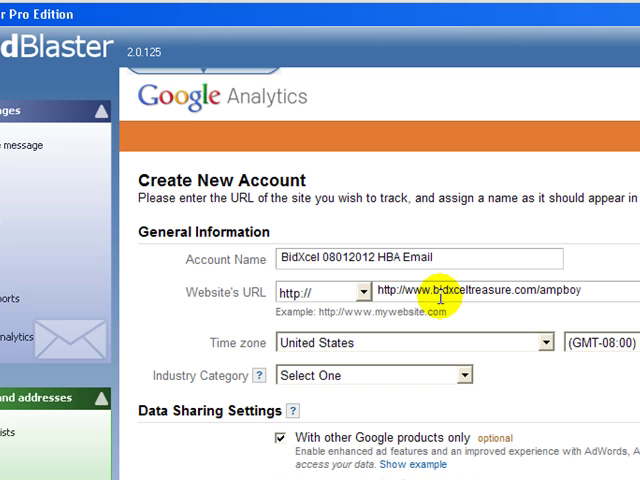
Step: Set the time zone and industry category, accept the terms, and create the Analytics account
{"action": "left_click", "coordinate": [410, 342]}
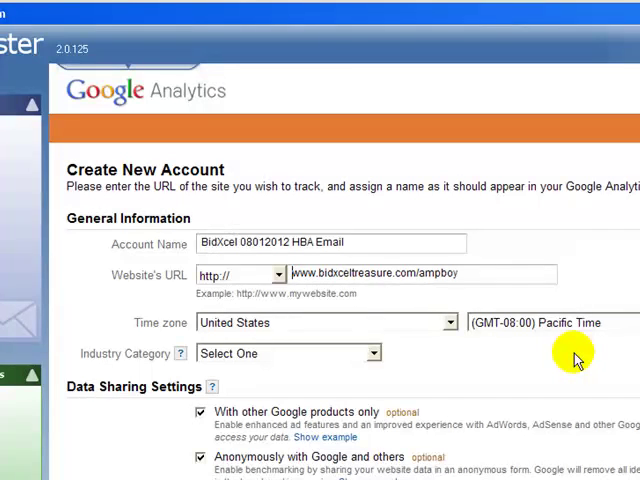
{"action": "mouse_move", "coordinate": [248, 274]}
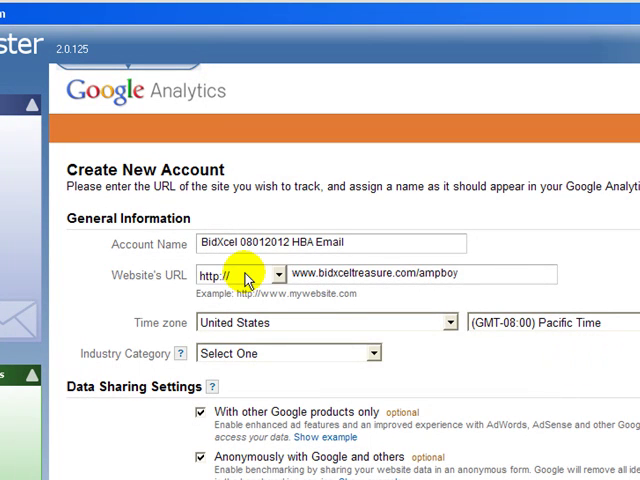
{"action": "mouse_move", "coordinate": [520, 336]}
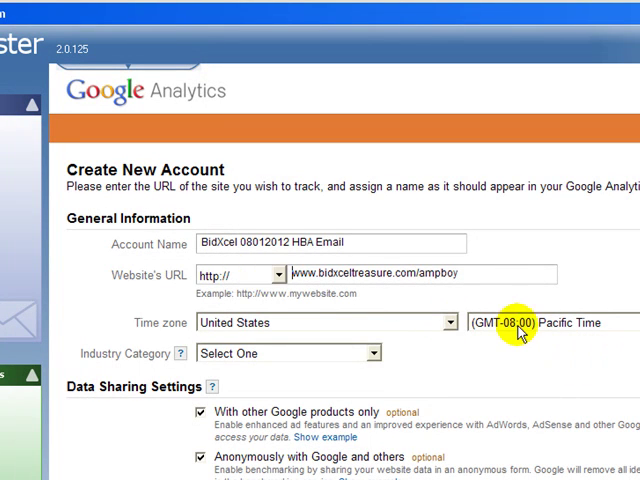
{"action": "left_click", "coordinate": [540, 322]}
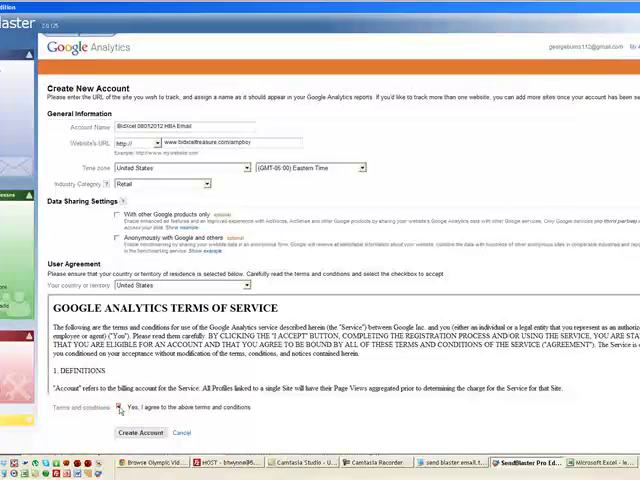
{"action": "left_click", "coordinate": [142, 432]}
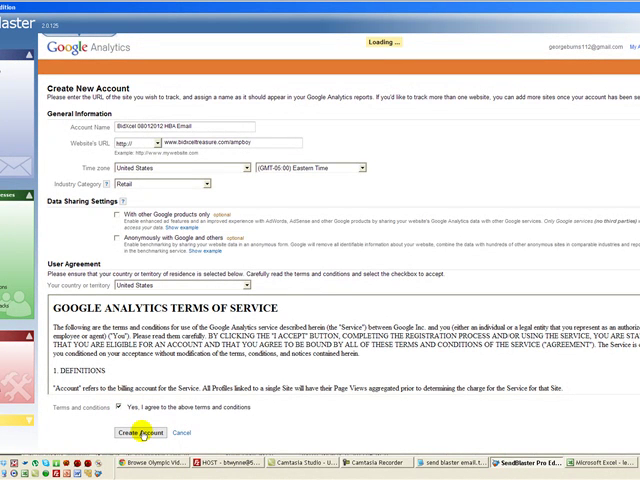
{"action": "left_click", "coordinate": [122, 432]}
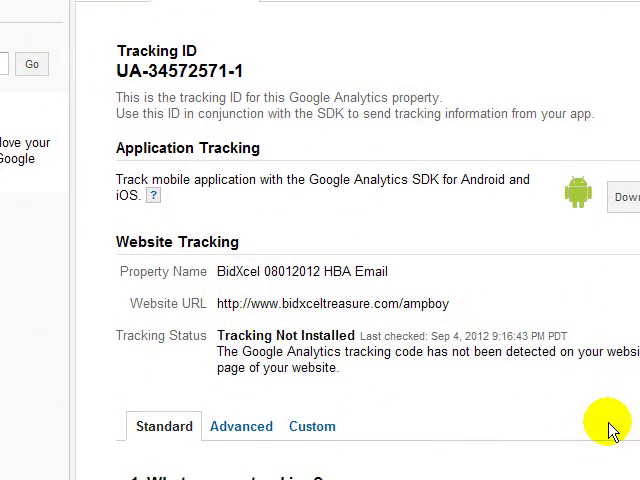
Step: Review the single-domain tracking code instructions for the property and save the tracking setup
{"action": "scroll", "scroll_direction": "up", "scroll_amount": 3}
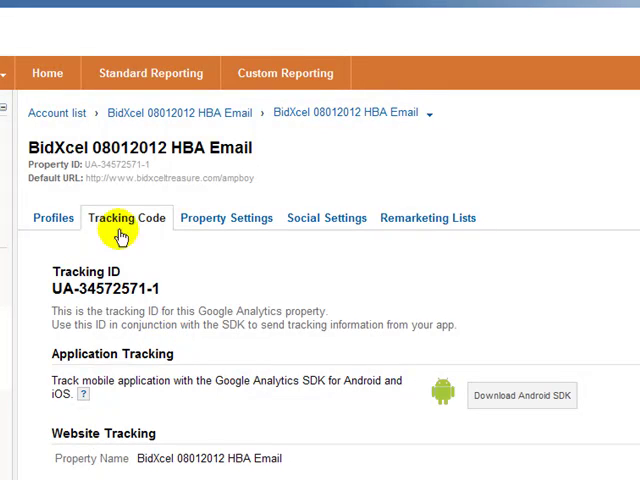
{"action": "left_click", "coordinate": [52, 216]}
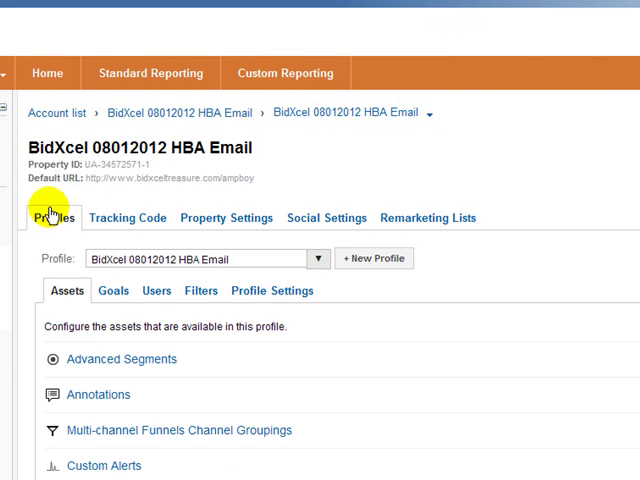
{"action": "left_click", "coordinate": [128, 216]}
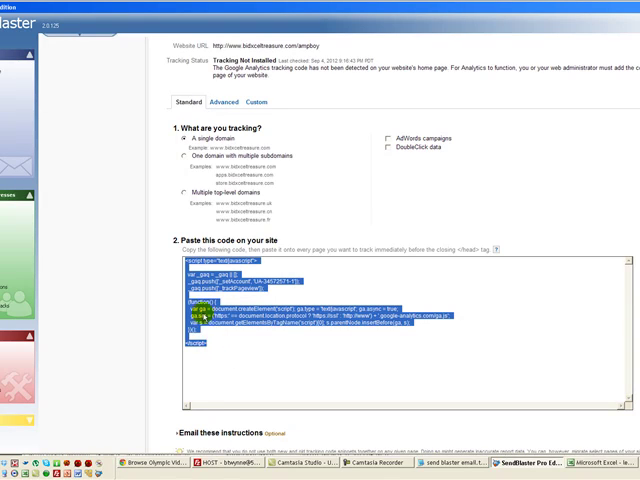
{"action": "mouse_move", "coordinate": [276, 348]}
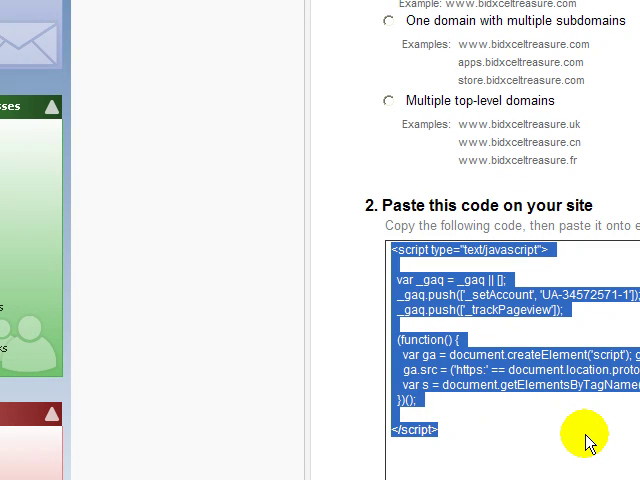
{"action": "scroll", "scroll_direction": "up", "scroll_amount": 3}
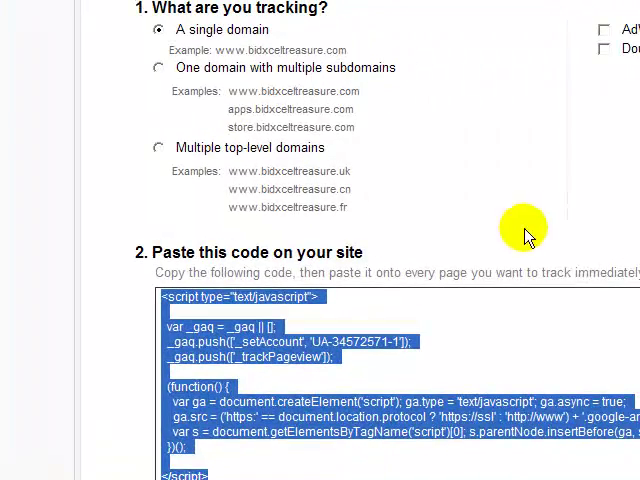
{"action": "mouse_move", "coordinate": [450, 356]}
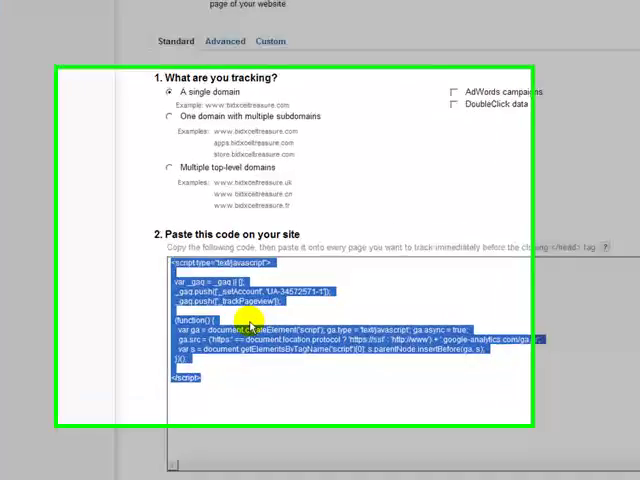
{"action": "scroll", "scroll_direction": "down", "scroll_amount": 3}
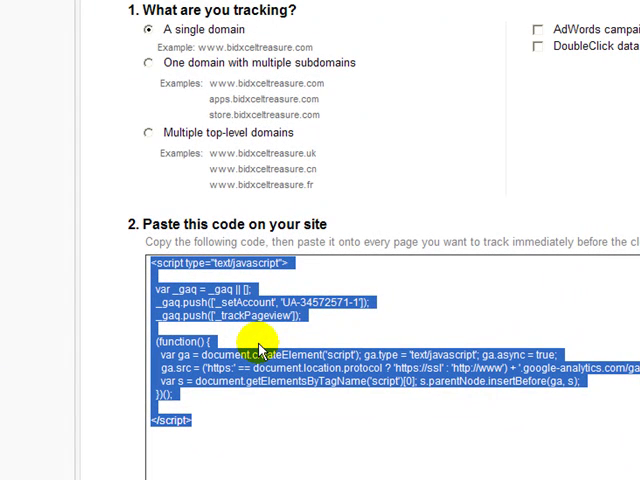
{"action": "mouse_move", "coordinate": [156, 20]}
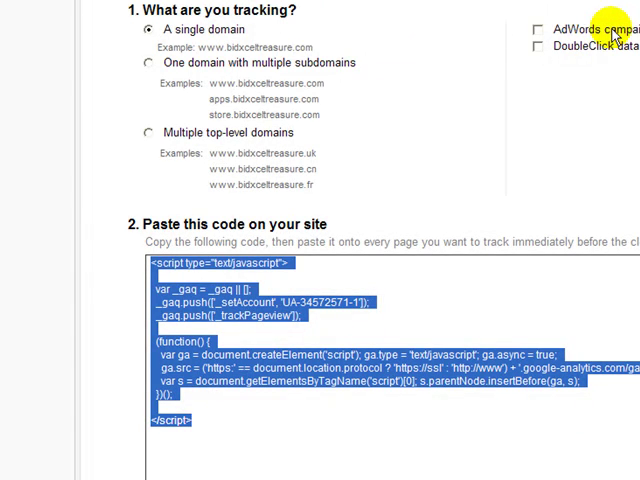
{"action": "scroll", "scroll_direction": "up", "scroll_amount": 3}
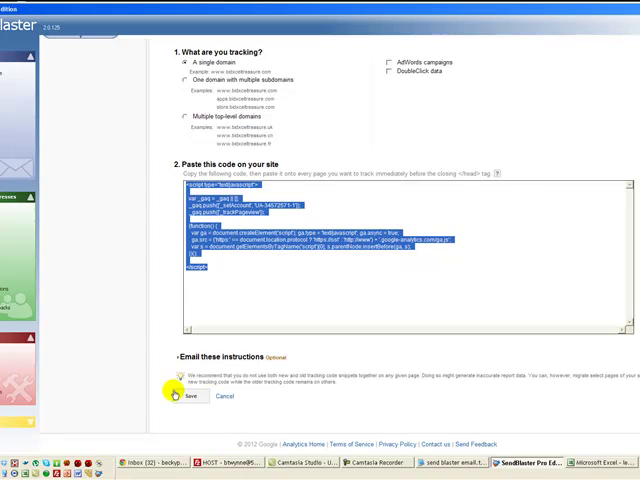
{"action": "left_click", "coordinate": [192, 396]}
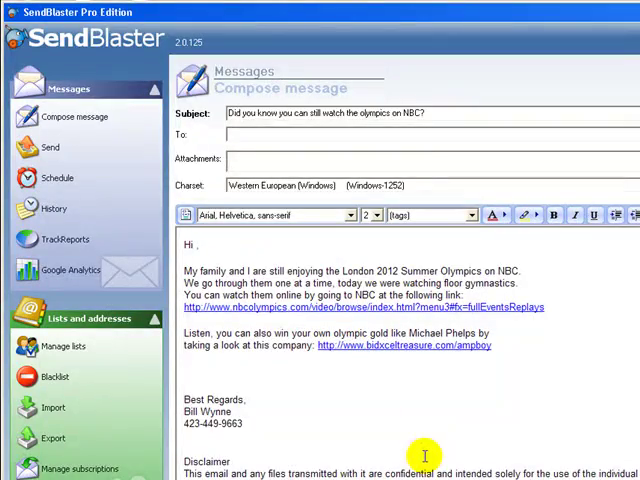
Step: Scroll through the composed Olympics email to review its greeting, link and signature
{"action": "scroll", "scroll_direction": "down", "scroll_amount": 3}
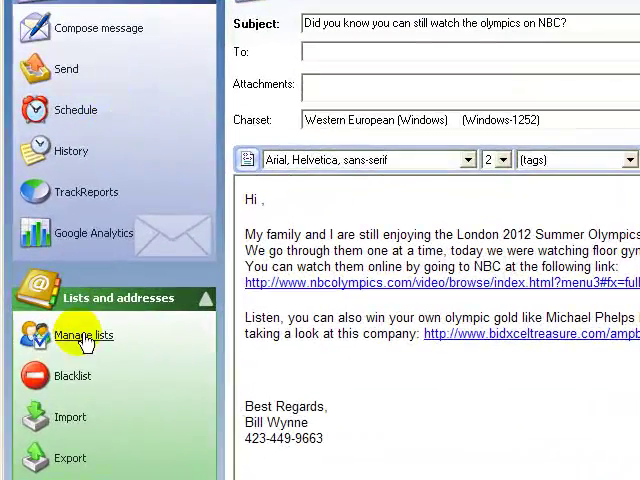
{"action": "mouse_move", "coordinate": [70, 418]}
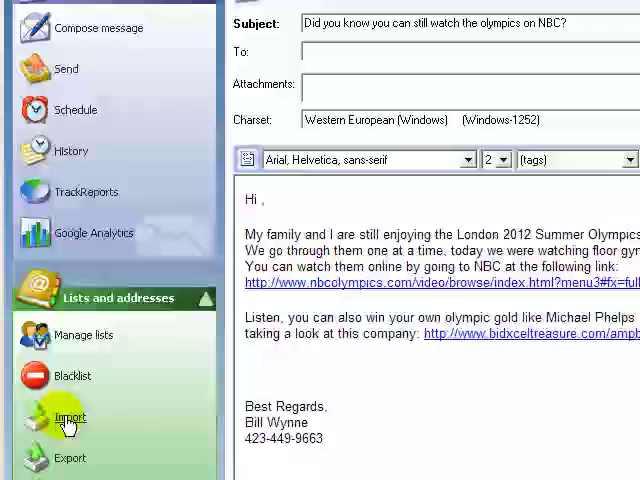
{"action": "mouse_move", "coordinate": [68, 76]}
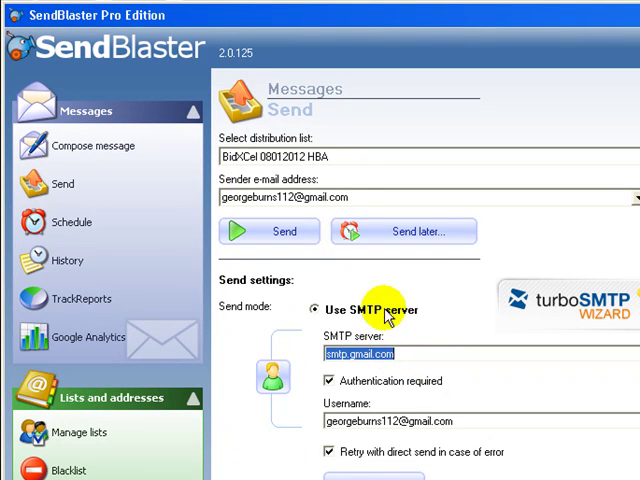
{"action": "mouse_move", "coordinate": [336, 156]}
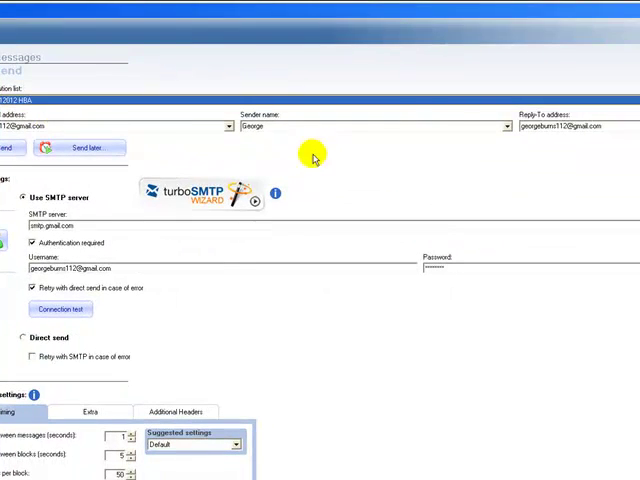
{"action": "mouse_move", "coordinate": [490, 126]}
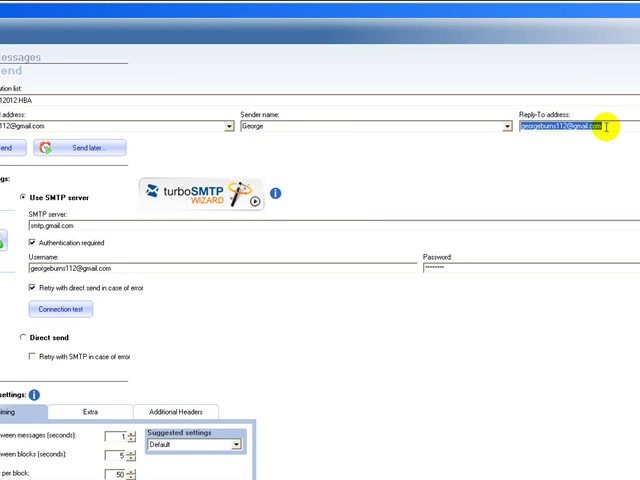
{"action": "mouse_move", "coordinate": [548, 140]}
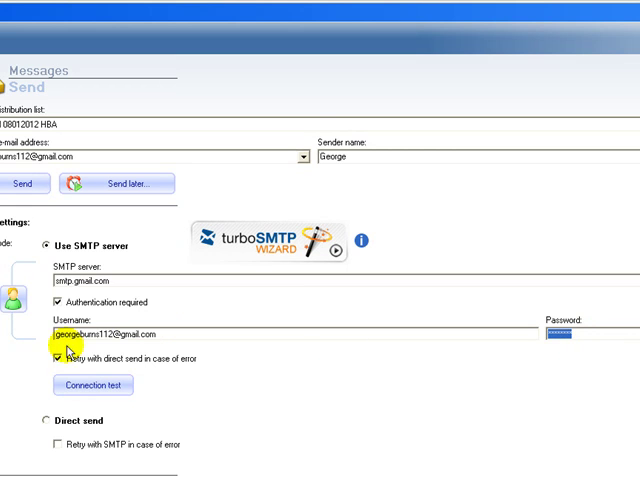
Step: Enable direct-send retry on errors and run a Gmail SMTP connection test reporting connection established
{"action": "left_click", "coordinate": [56, 360]}
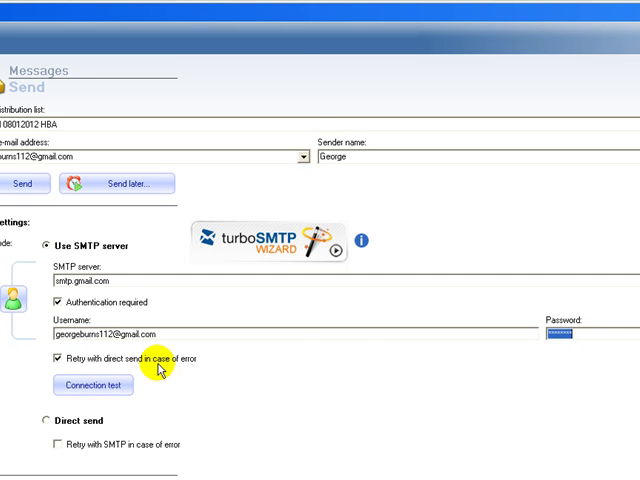
{"action": "left_click", "coordinate": [92, 384]}
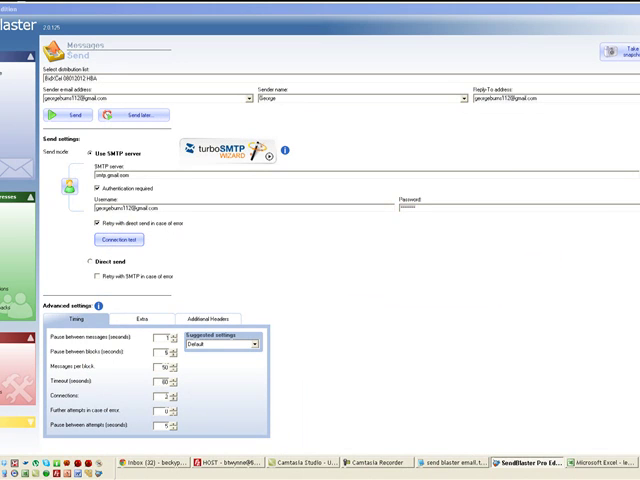
{"action": "left_click", "coordinate": [116, 240]}
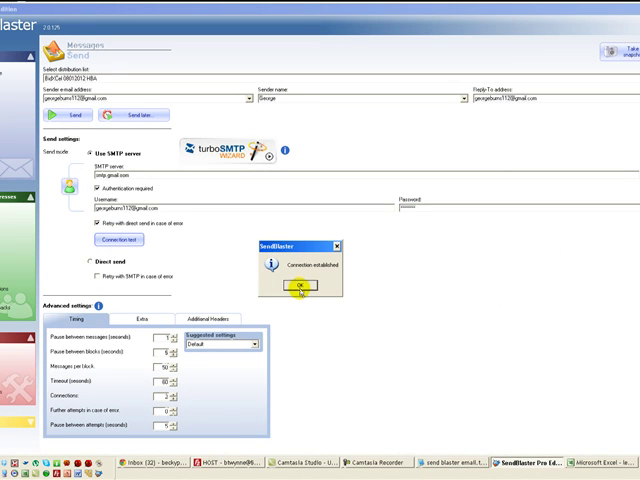
{"action": "left_click", "coordinate": [294, 288]}
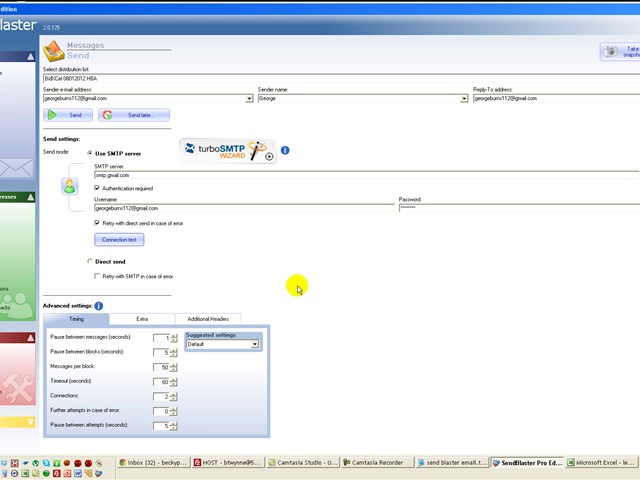
{"action": "mouse_move", "coordinate": [300, 288]}
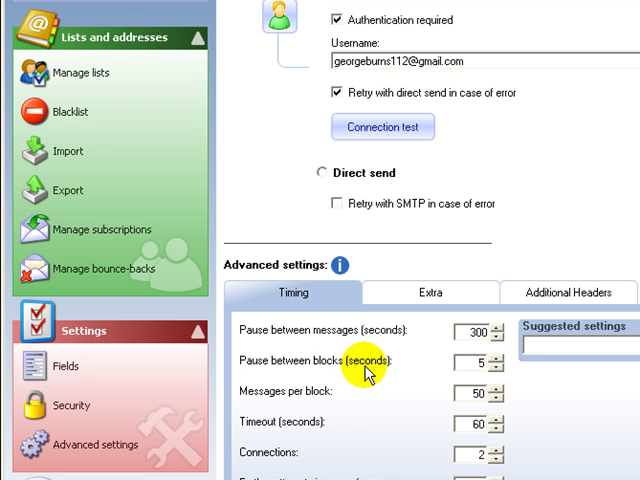
{"action": "mouse_move", "coordinate": [336, 368]}
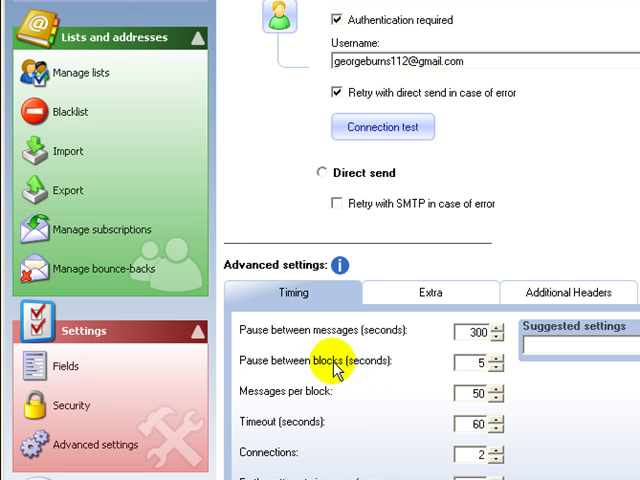
{"action": "mouse_move", "coordinate": [336, 388]}
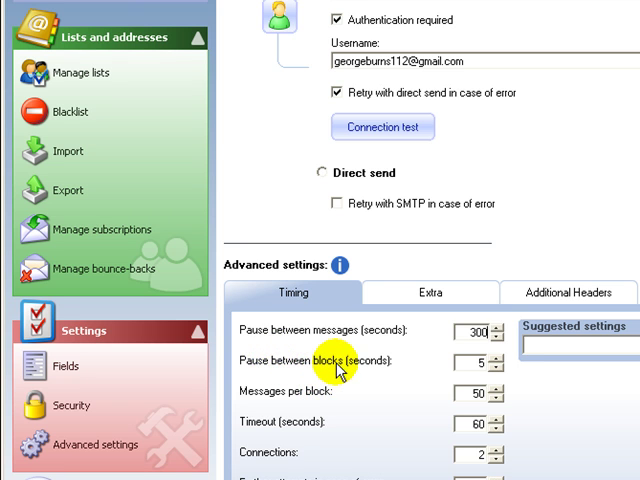
Step: Scroll the Advanced Timing settings showing 300 s between messages and 1 message per block
{"action": "scroll", "scroll_direction": "up", "scroll_amount": 3}
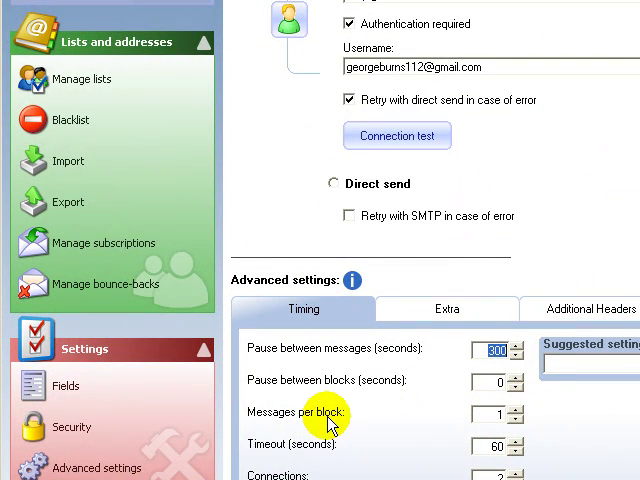
{"action": "mouse_move", "coordinate": [360, 388]}
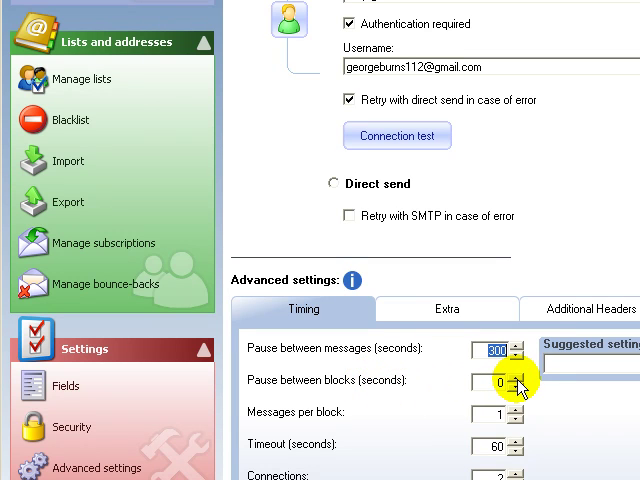
{"action": "mouse_move", "coordinate": [300, 424]}
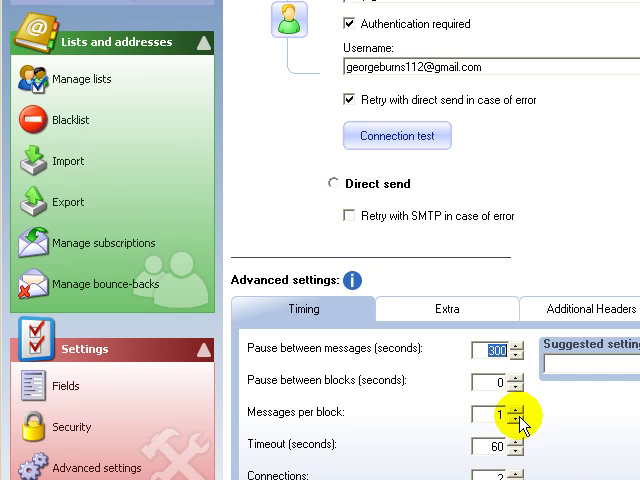
{"action": "mouse_move", "coordinate": [512, 440]}
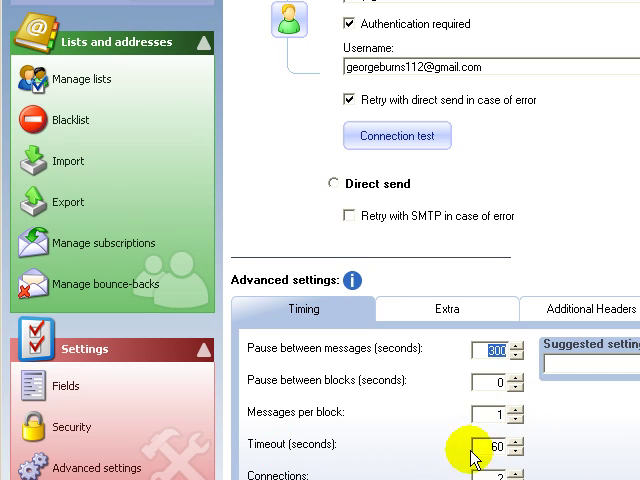
{"action": "mouse_move", "coordinate": [476, 470]}
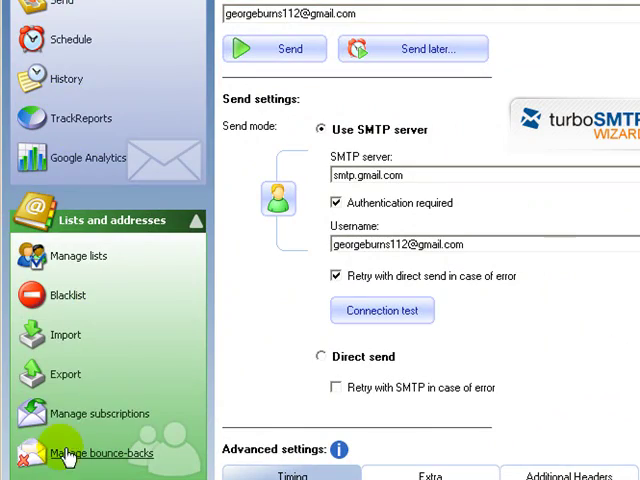
Step: Start sending to the 1,755 recipients, confirm the warning, and select the first delivered-OK log entry
{"action": "scroll", "scroll_direction": "up", "scroll_amount": 3}
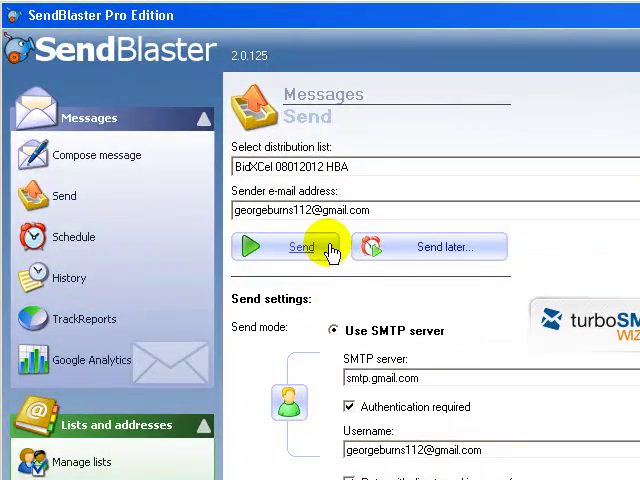
{"action": "left_click", "coordinate": [300, 246]}
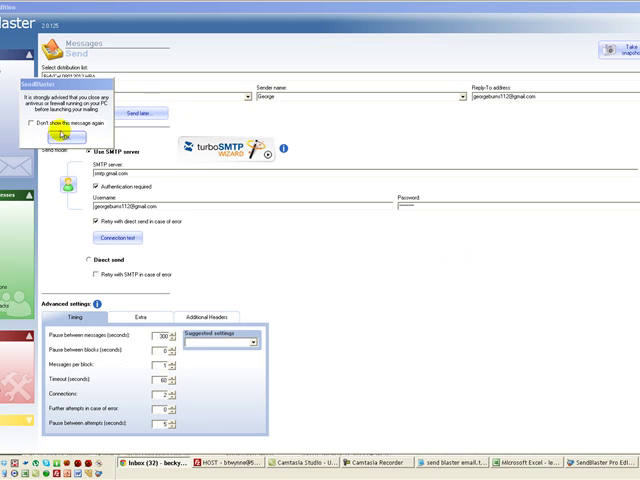
{"action": "left_click", "coordinate": [62, 136]}
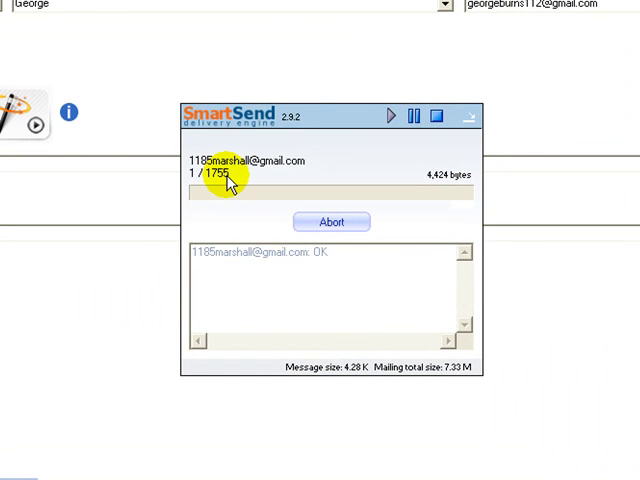
{"action": "mouse_move", "coordinate": [204, 276]}
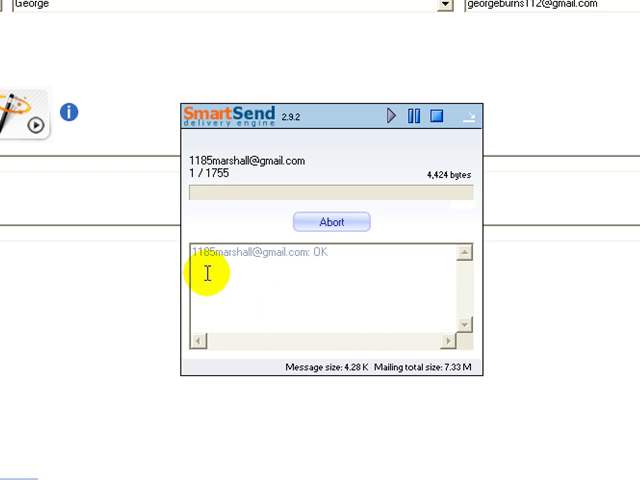
{"action": "double_click", "coordinate": [264, 252]}
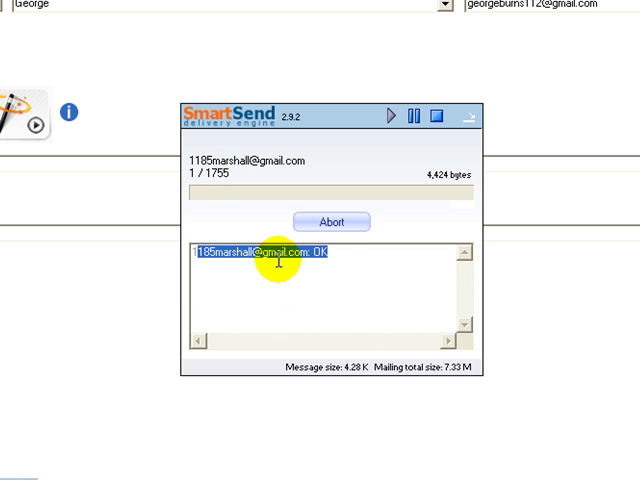